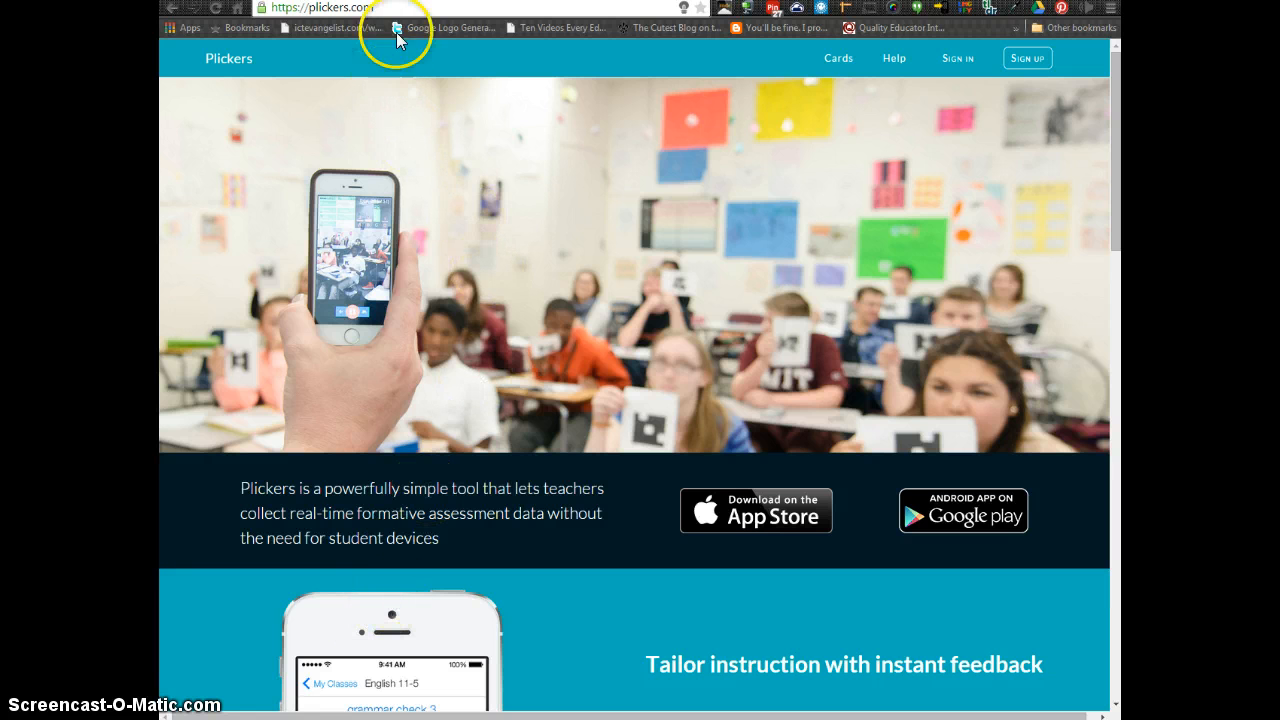
Go to the Cards page listing the printable Plickers card sets.
left_click(838, 58)
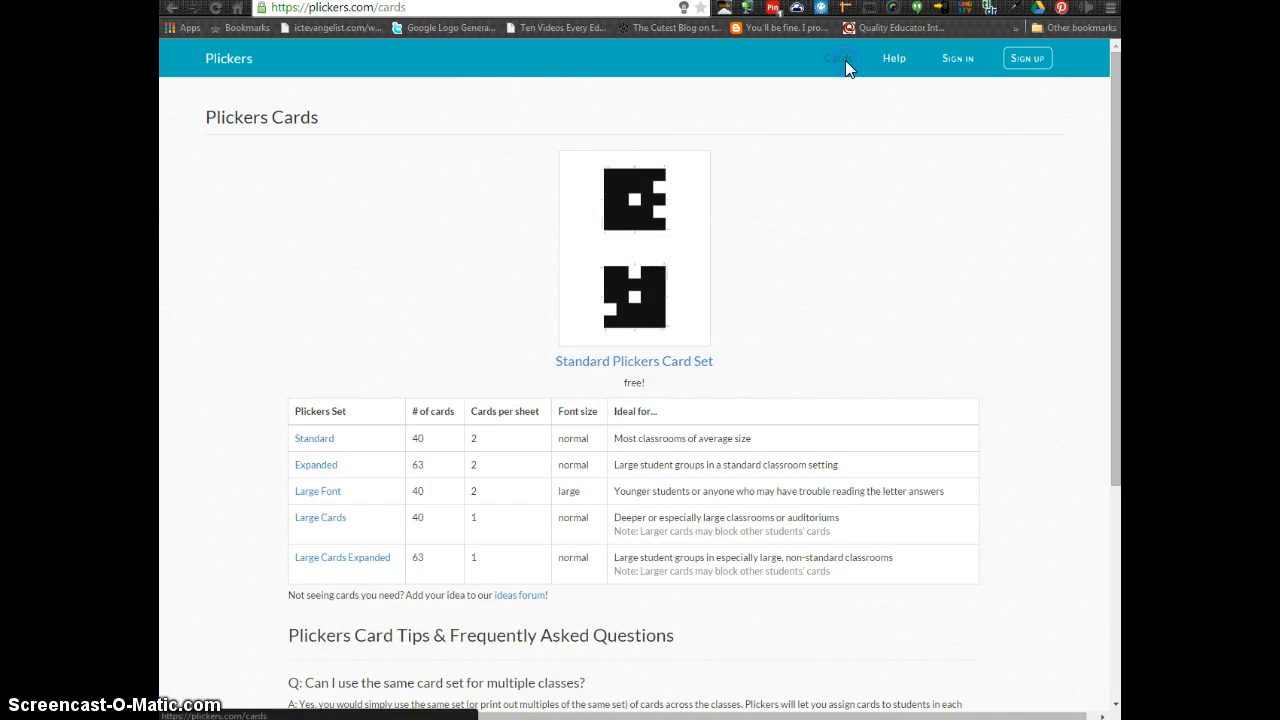
left_click(634, 360)
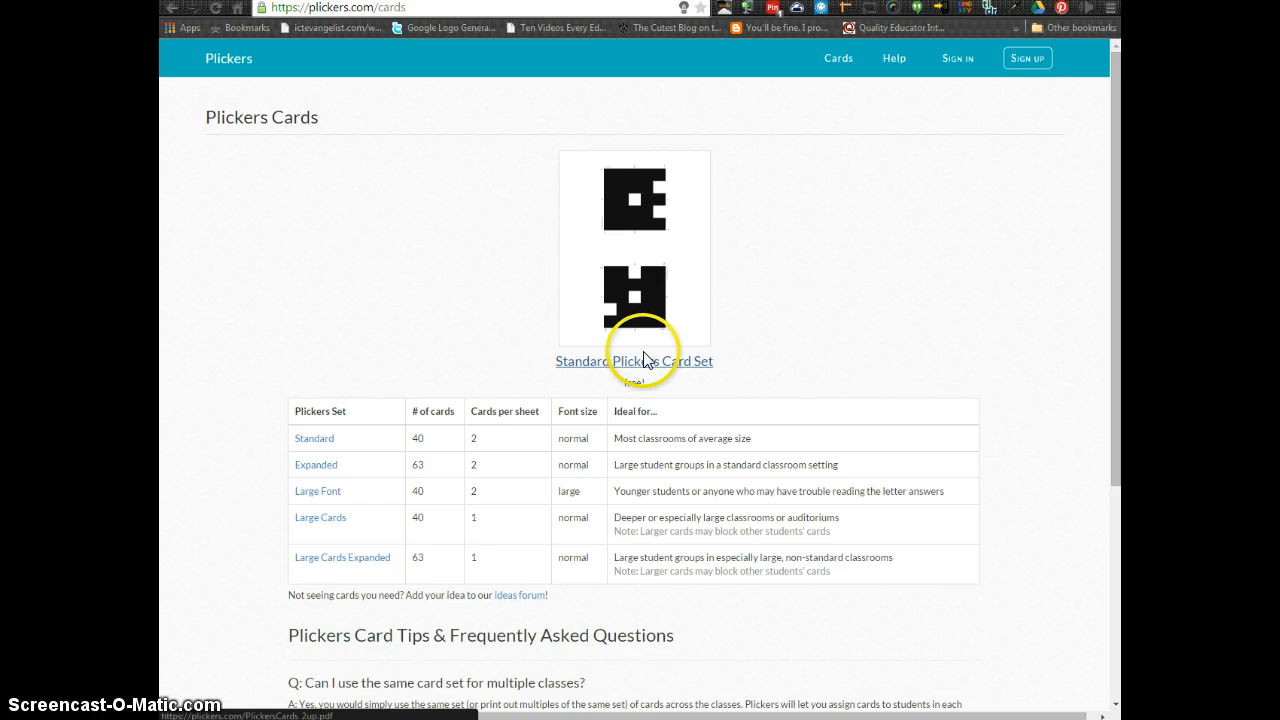
mouse_move(892, 132)
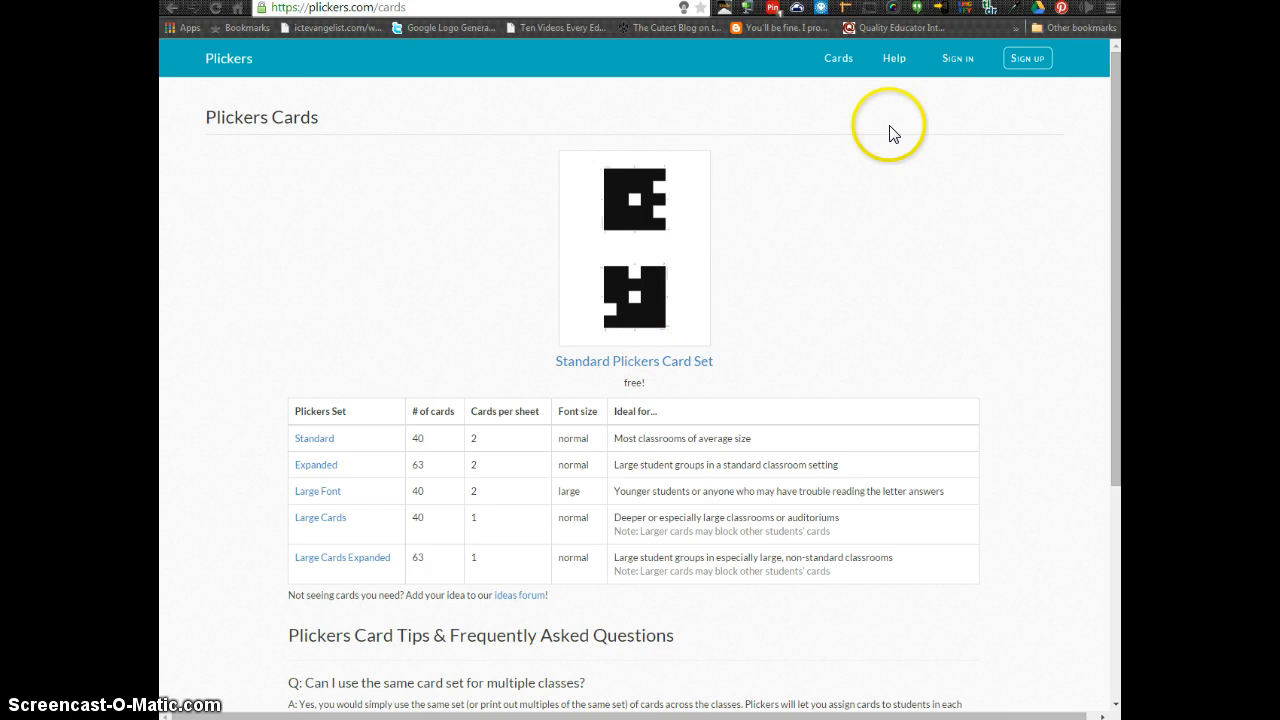
Sign in to the Plickers account with email and password.
left_click(956, 58)
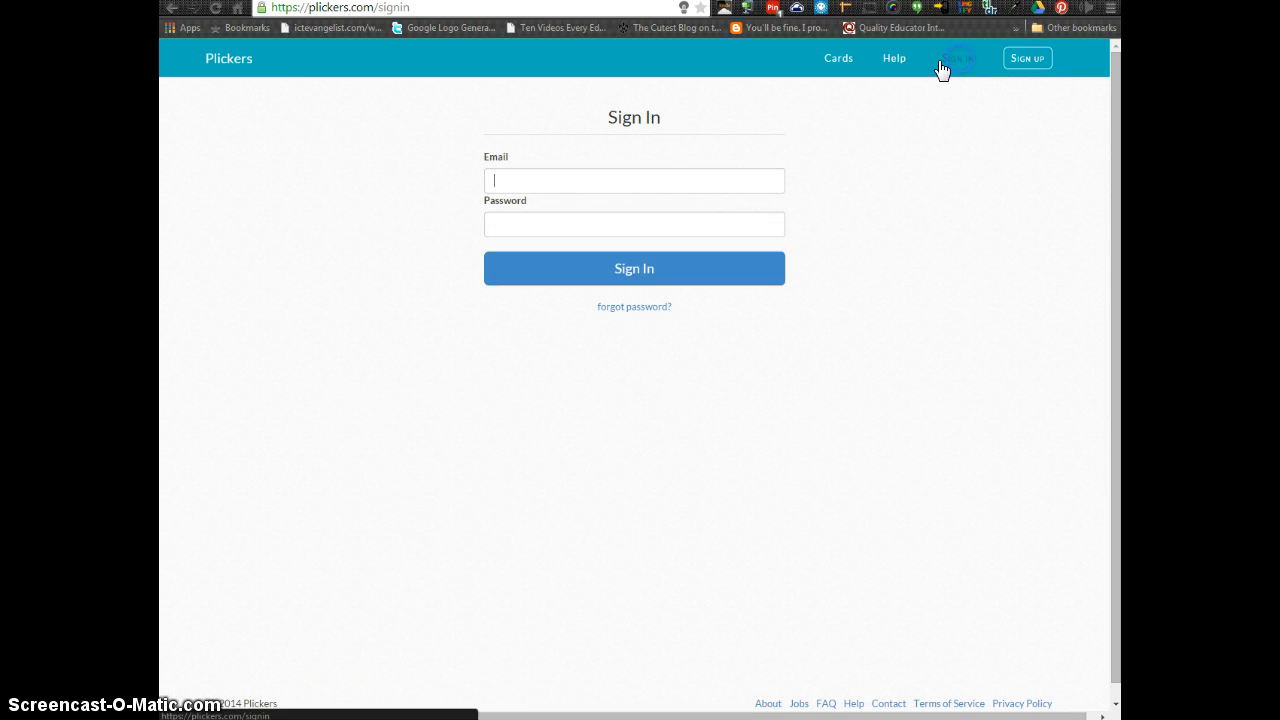
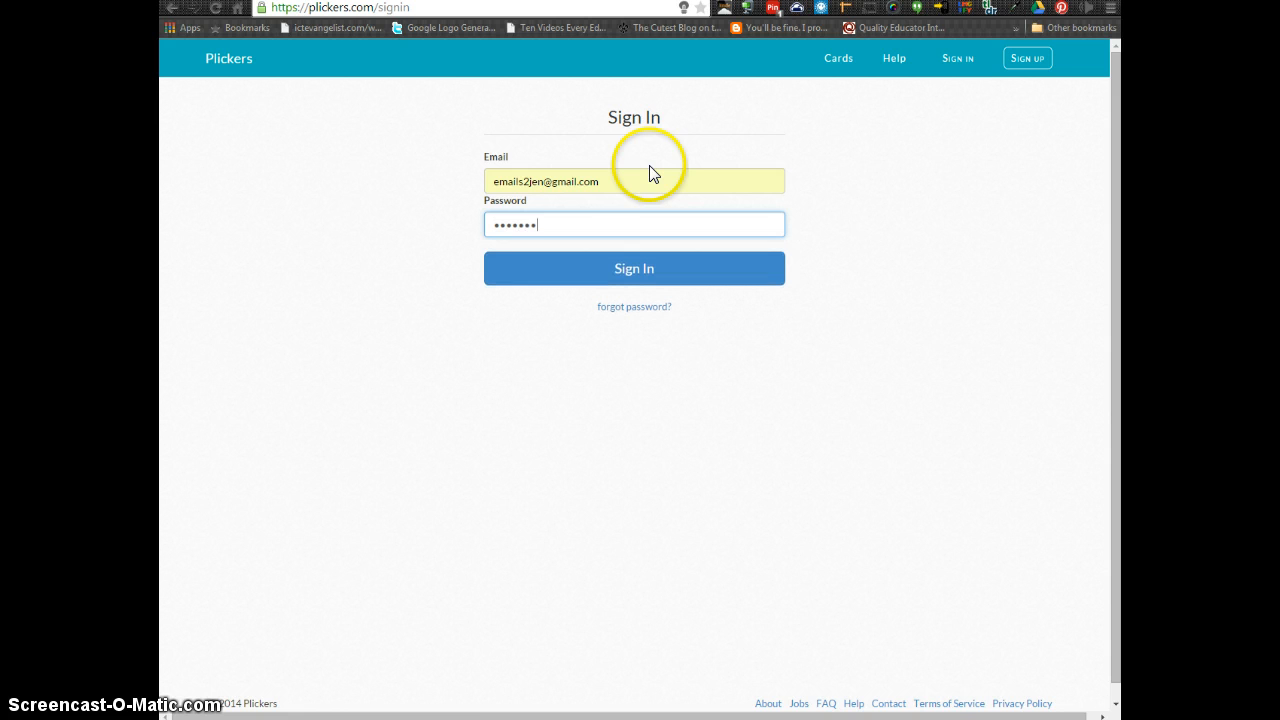
left_click(634, 268)
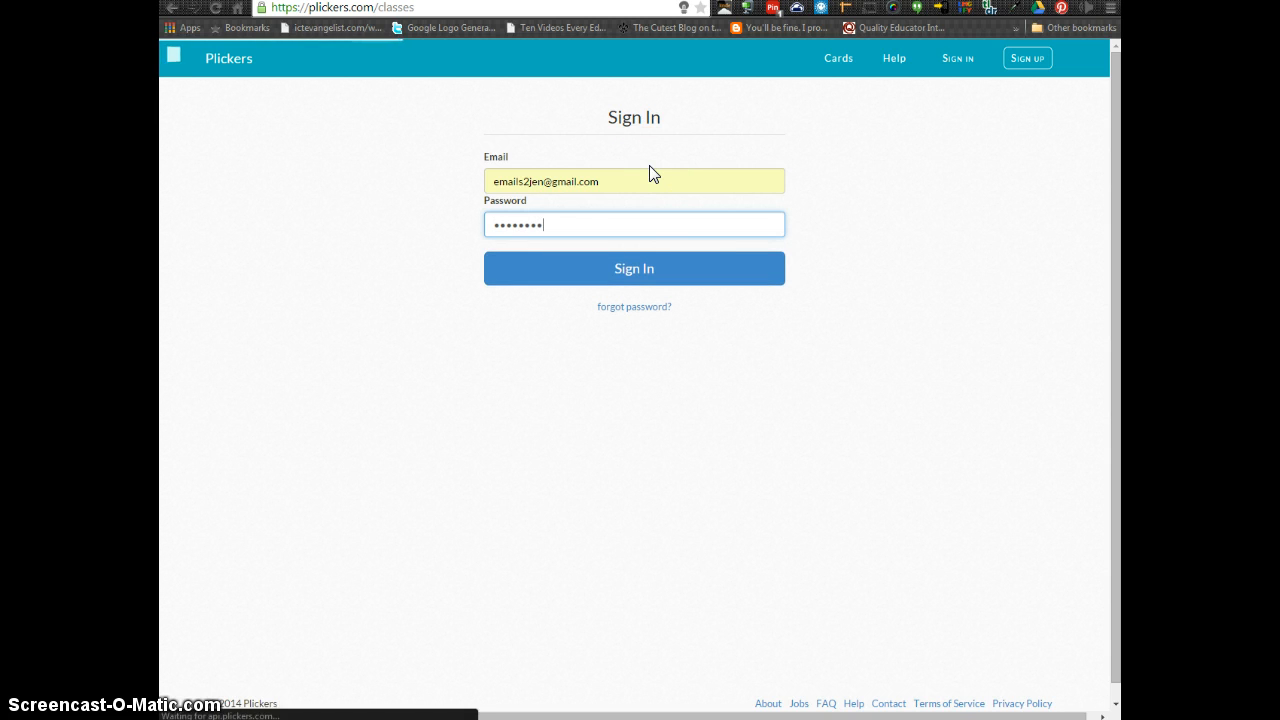
left_click(634, 268)
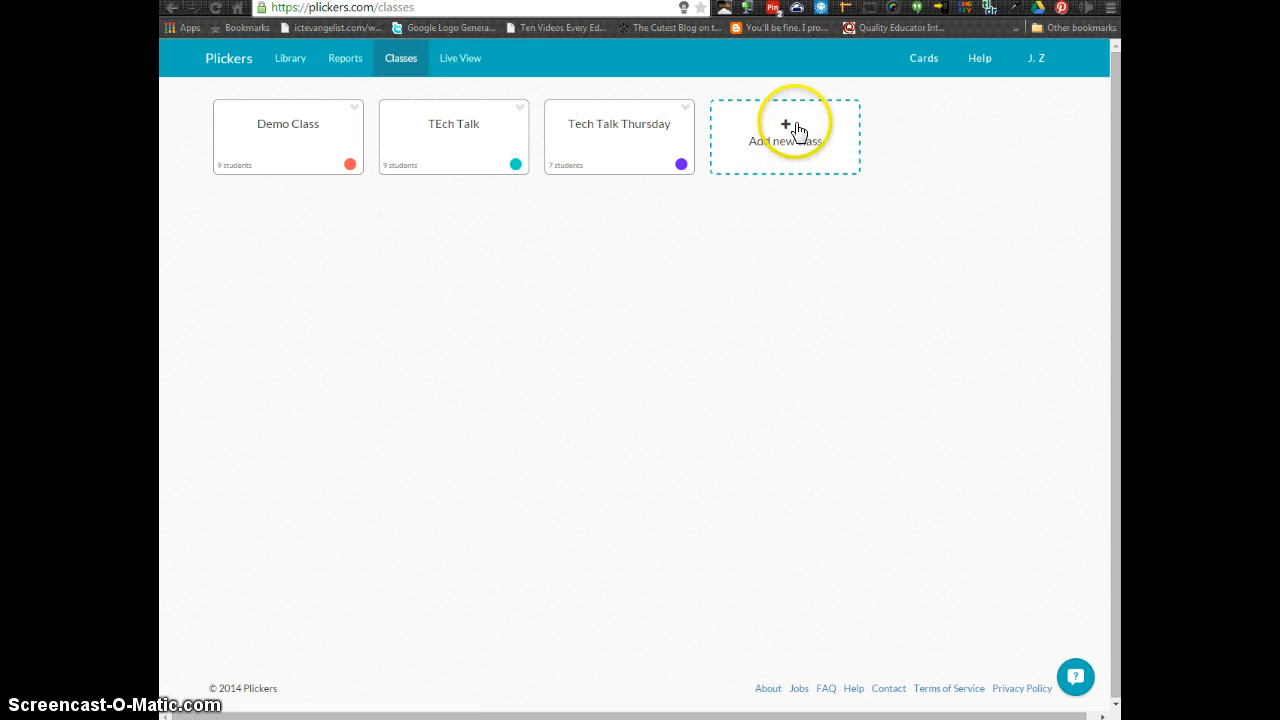
Create and save a new class named 'Test Class'.
left_click(784, 136)
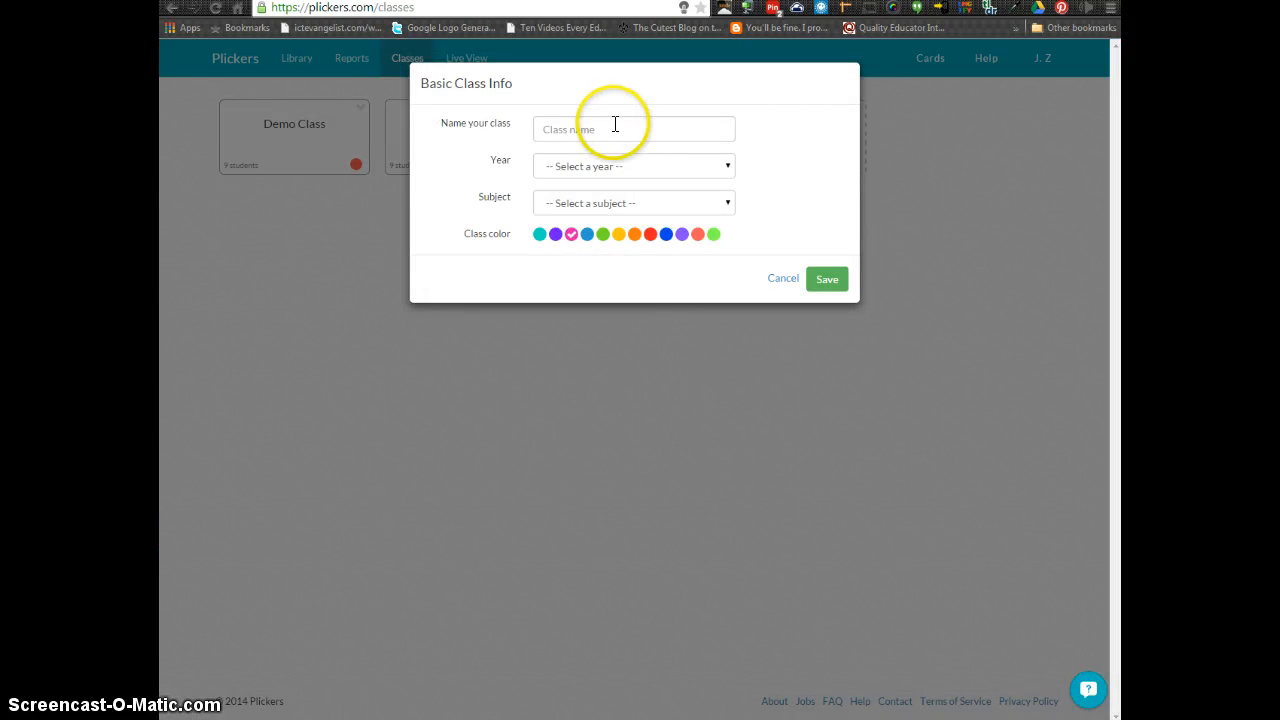
type("Test Class")
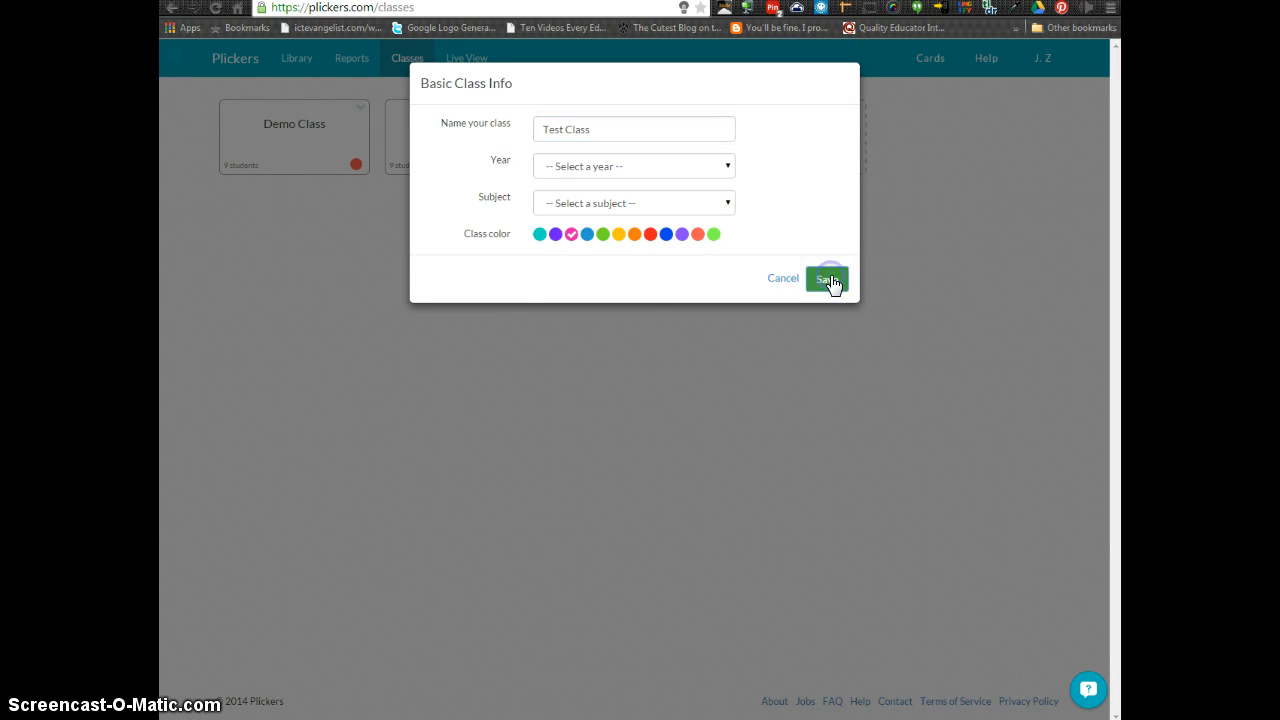
left_click(828, 278)
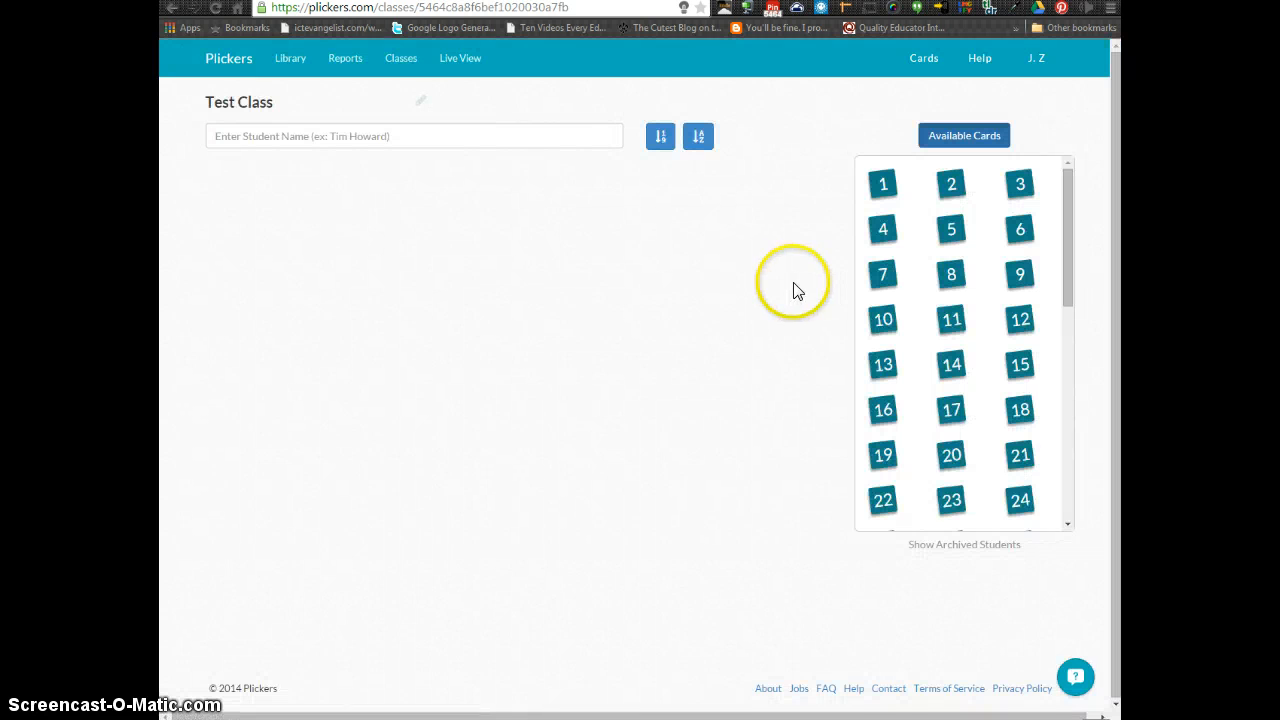
mouse_move(448, 160)
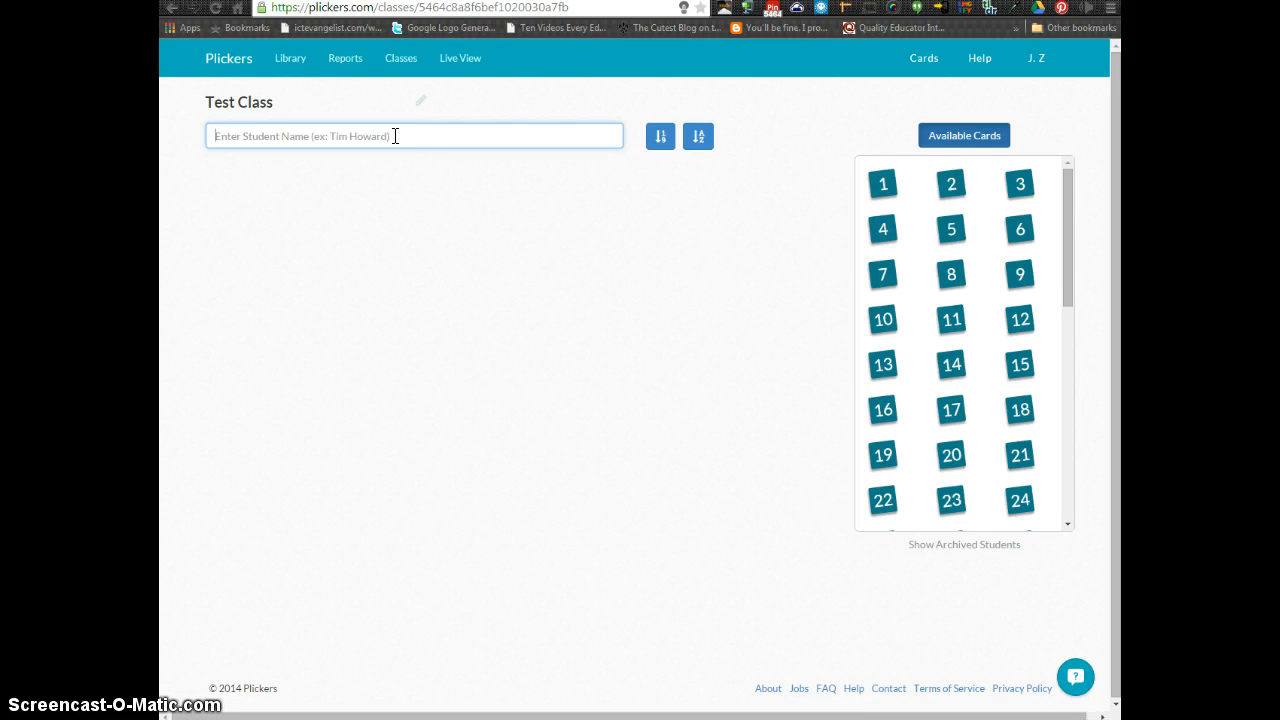
Enter students Ann, Bob, Carly and Dan, assigned cards 1 through 4.
type("Ann")
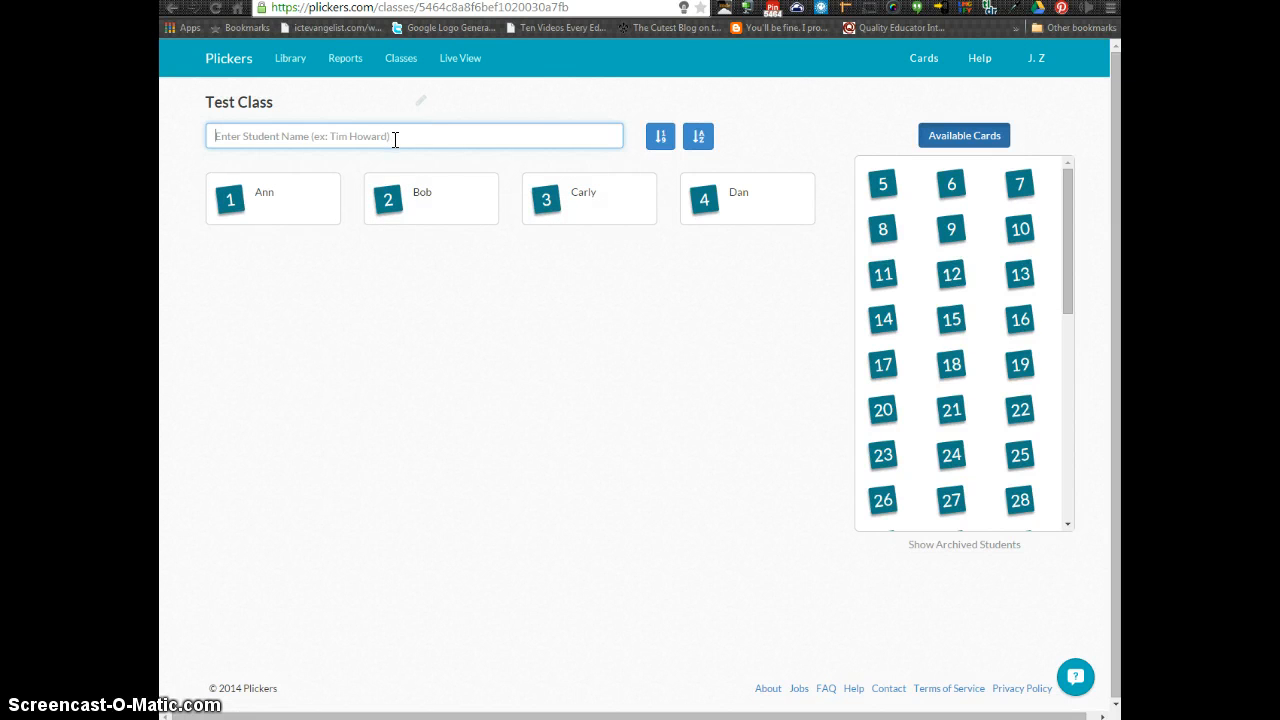
mouse_move(290, 58)
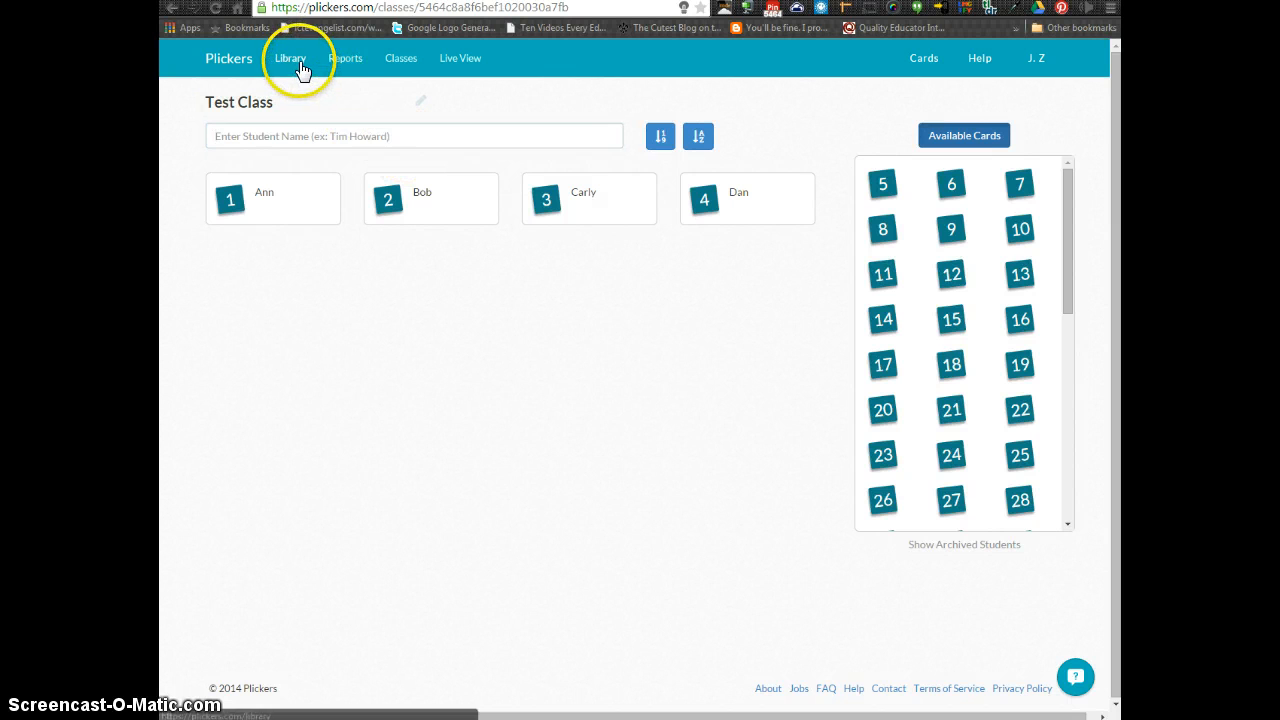
Save the library question 'What day is it today?' with answers Monday–Thursday, Thursday correct.
left_click(290, 58)
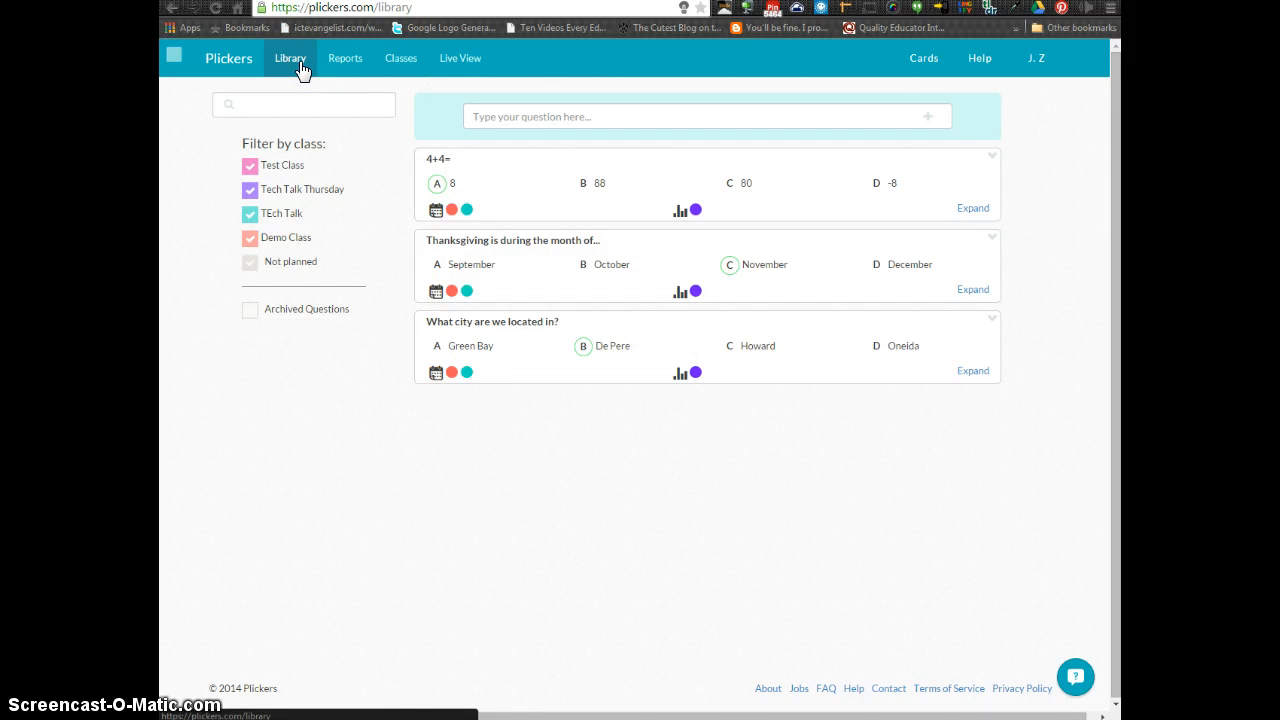
left_click(706, 116)
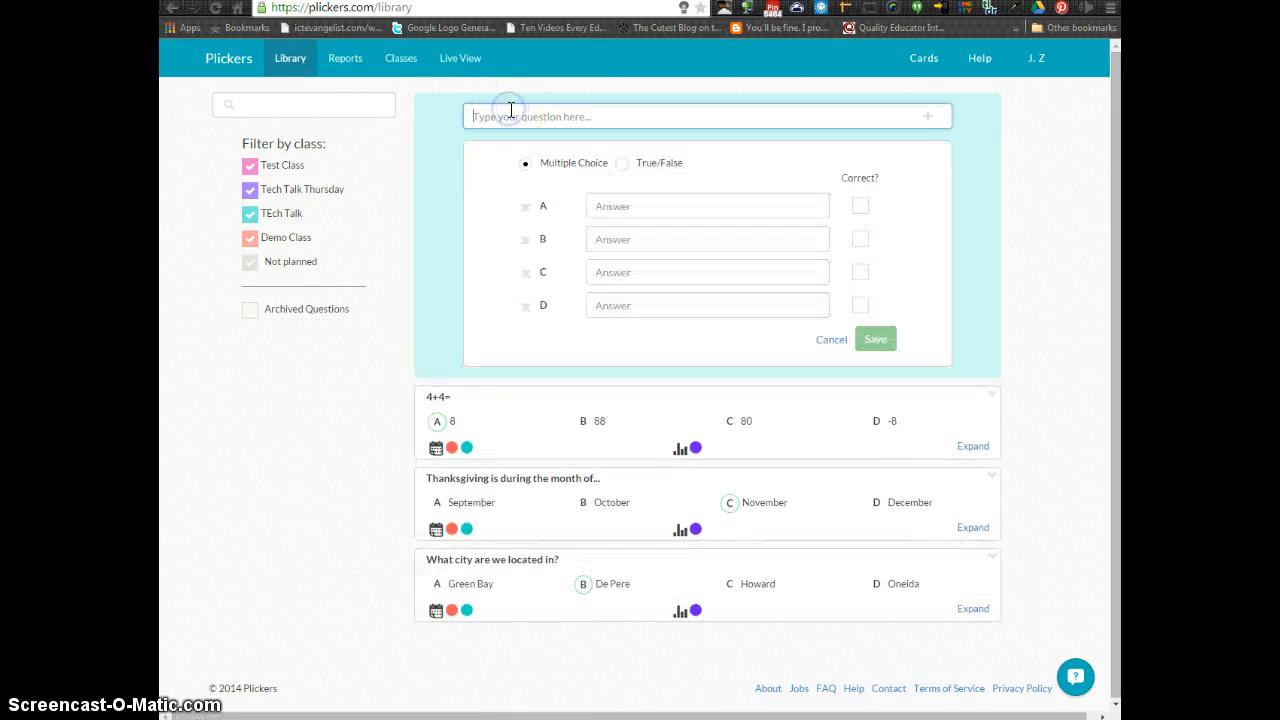
type("What day is it today?")
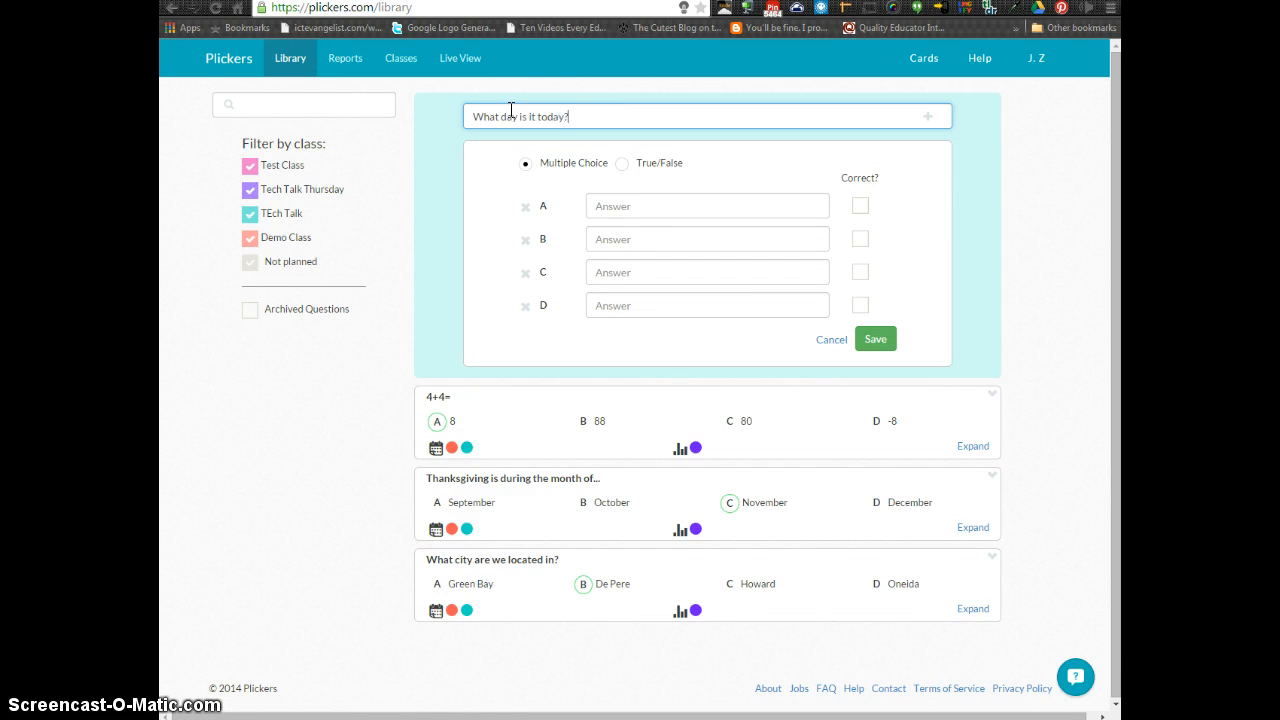
left_click(708, 204)
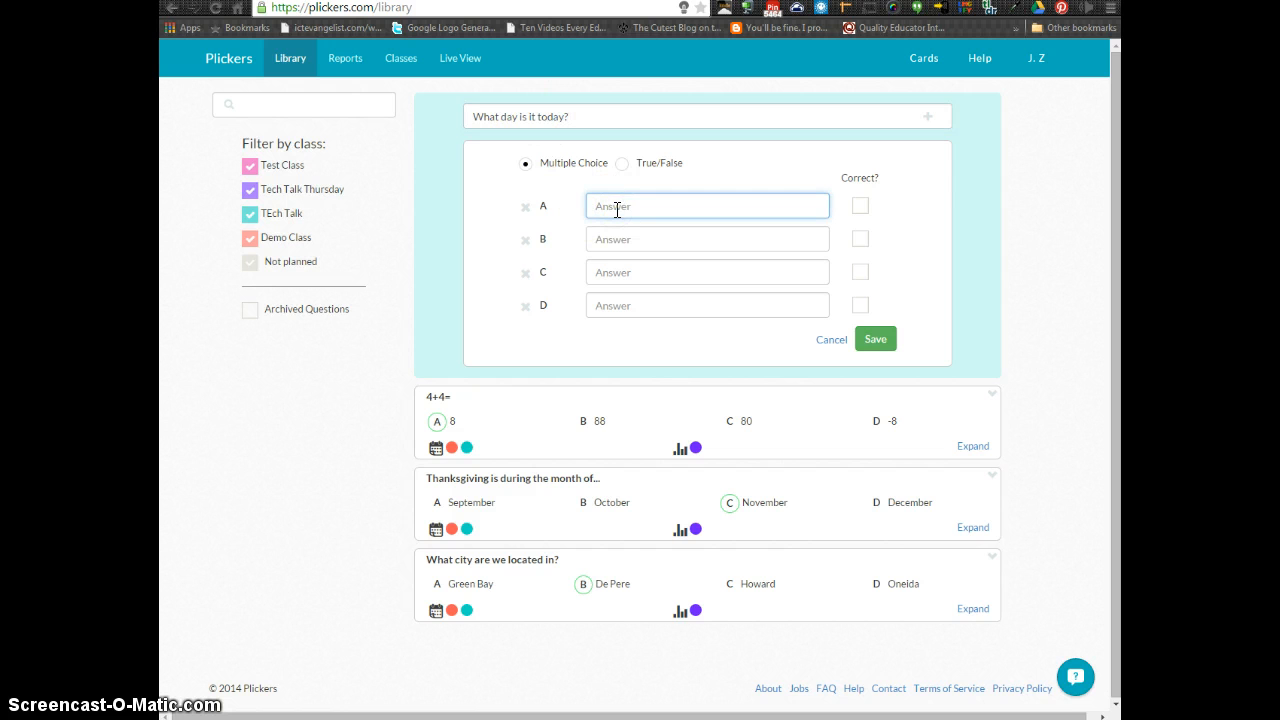
type("Monday")
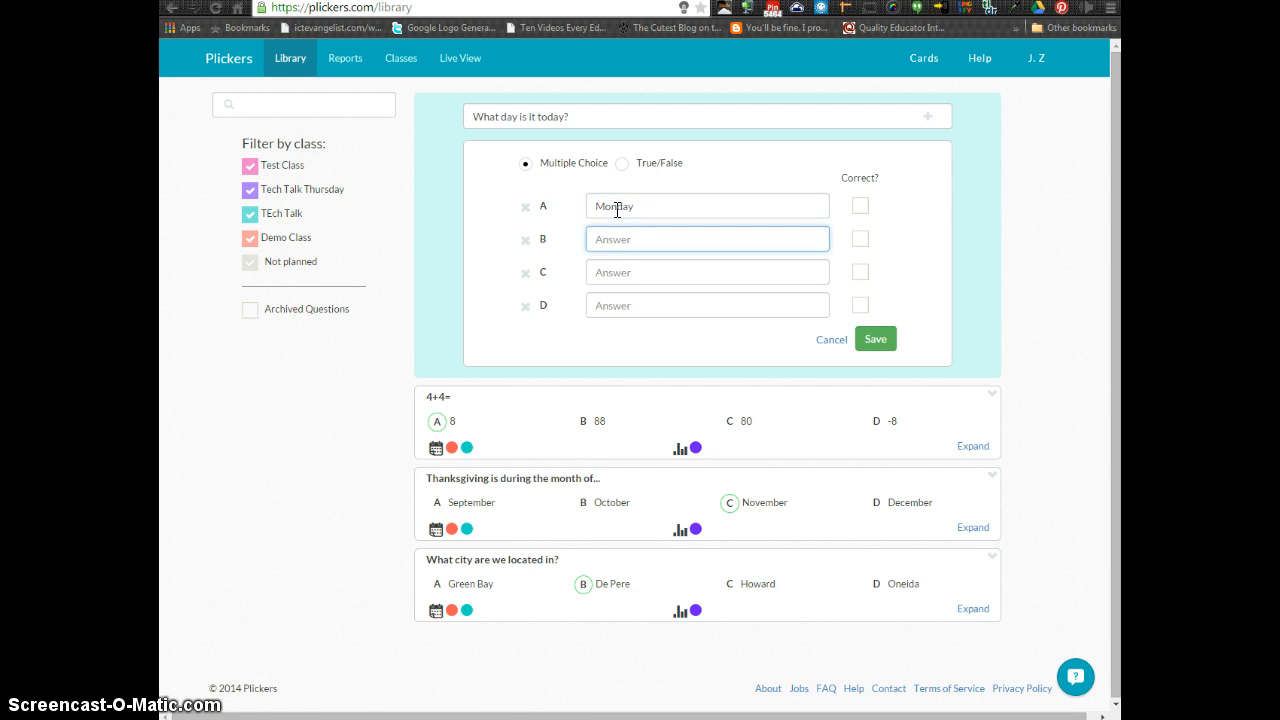
type("Wednesday")
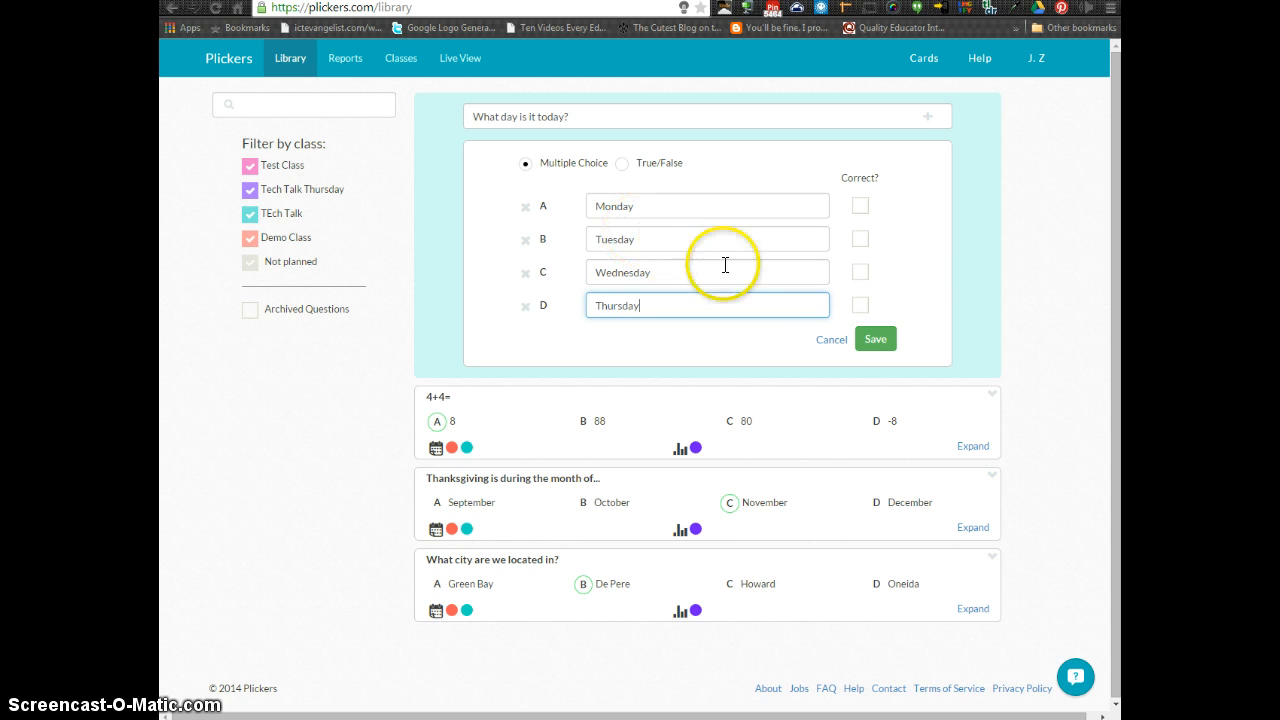
left_click(876, 340)
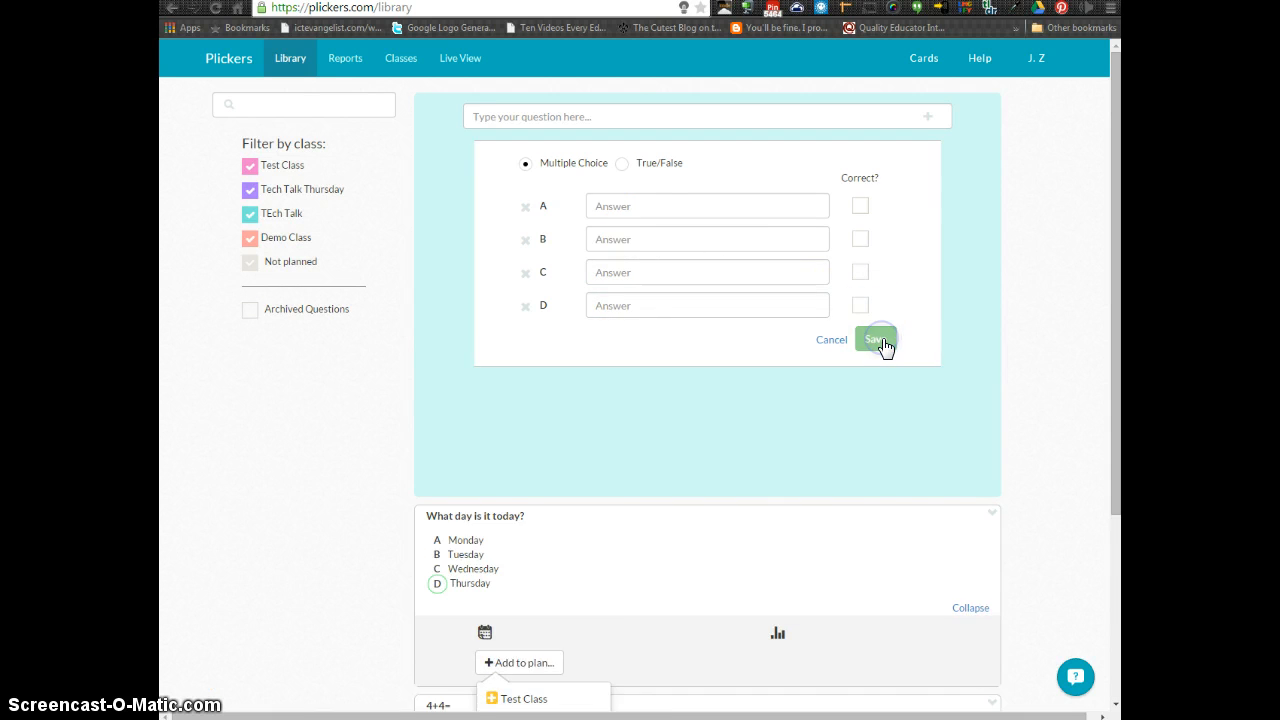
Add the day question to the Test Class plan and return to the home page.
left_click(876, 340)
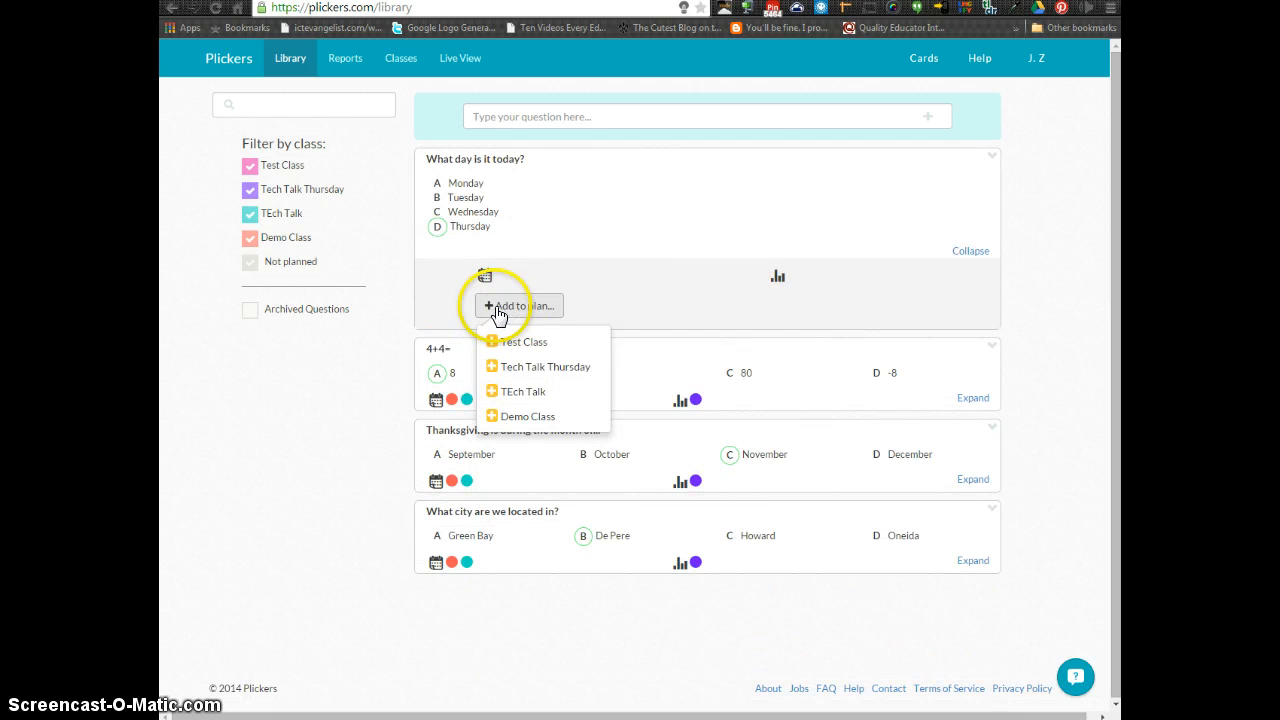
mouse_move(510, 344)
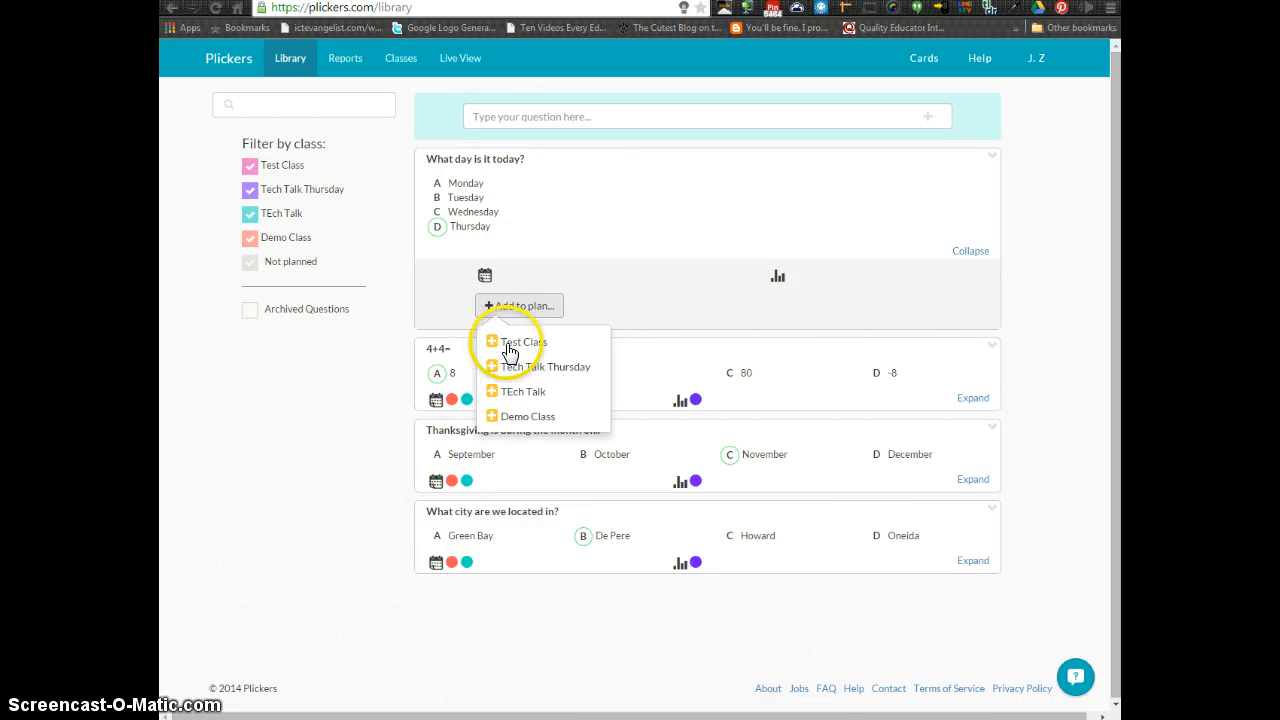
left_click(522, 340)
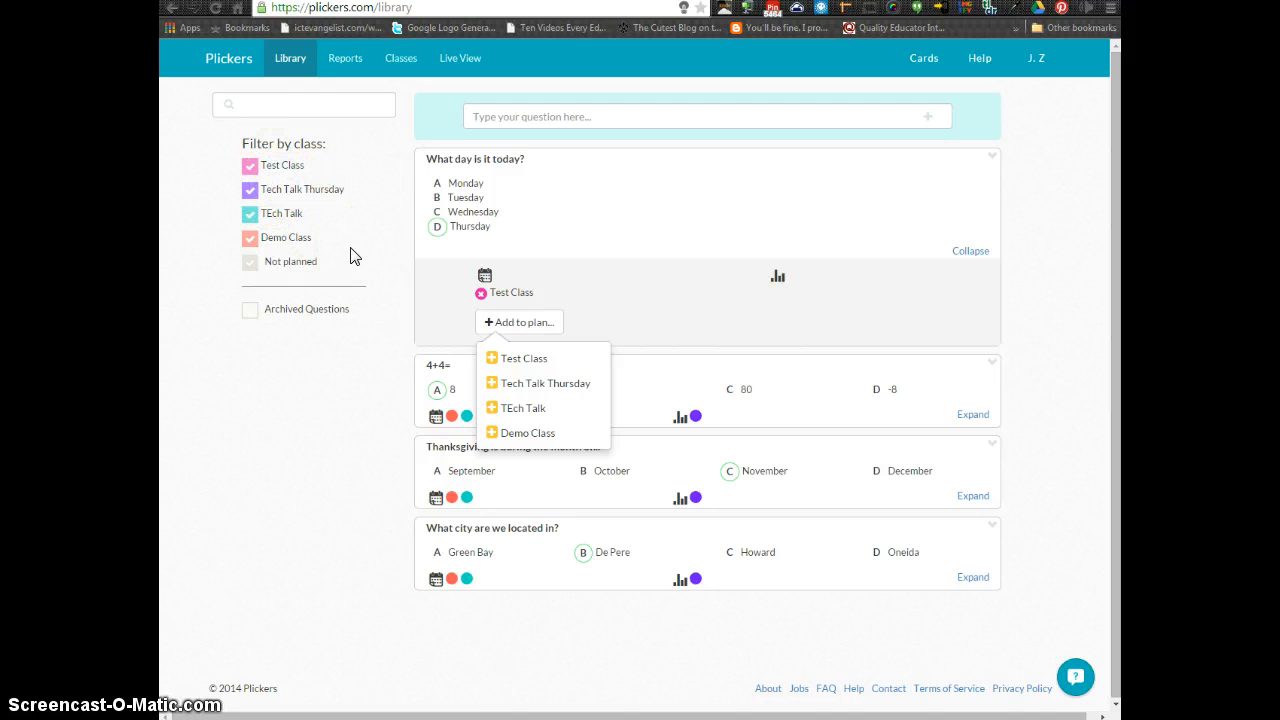
mouse_move(436, 308)
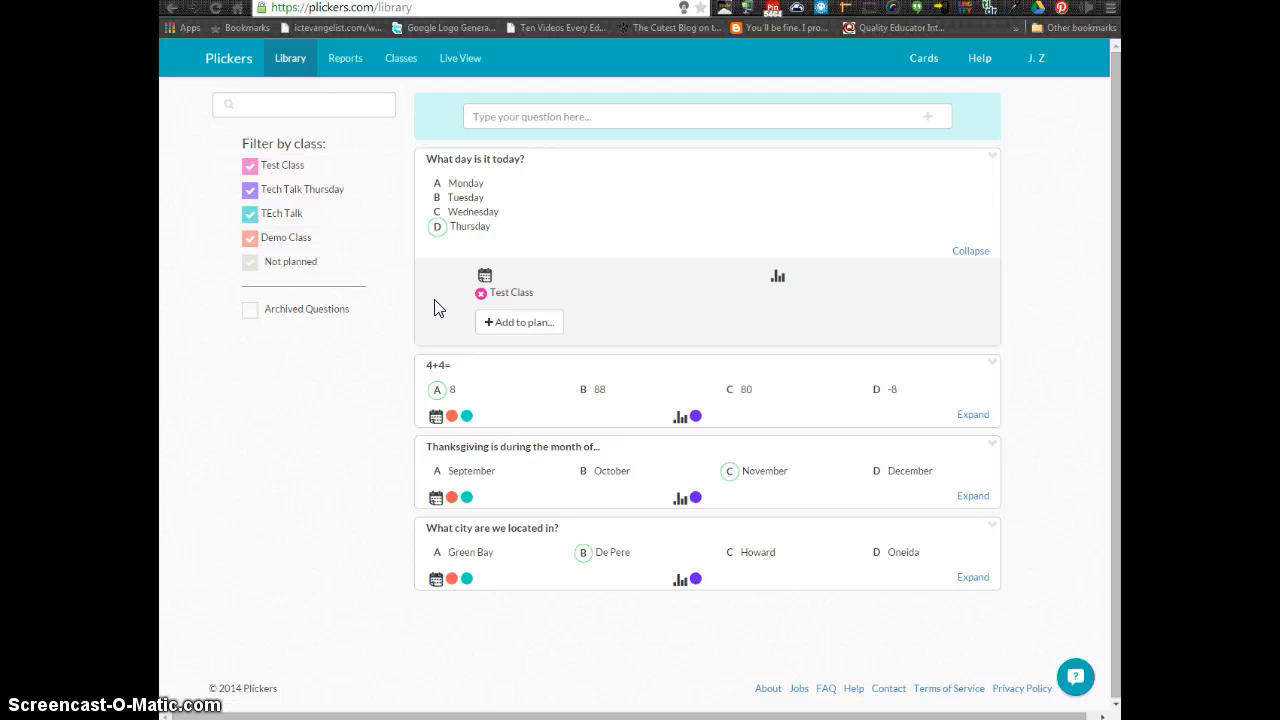
left_click(228, 58)
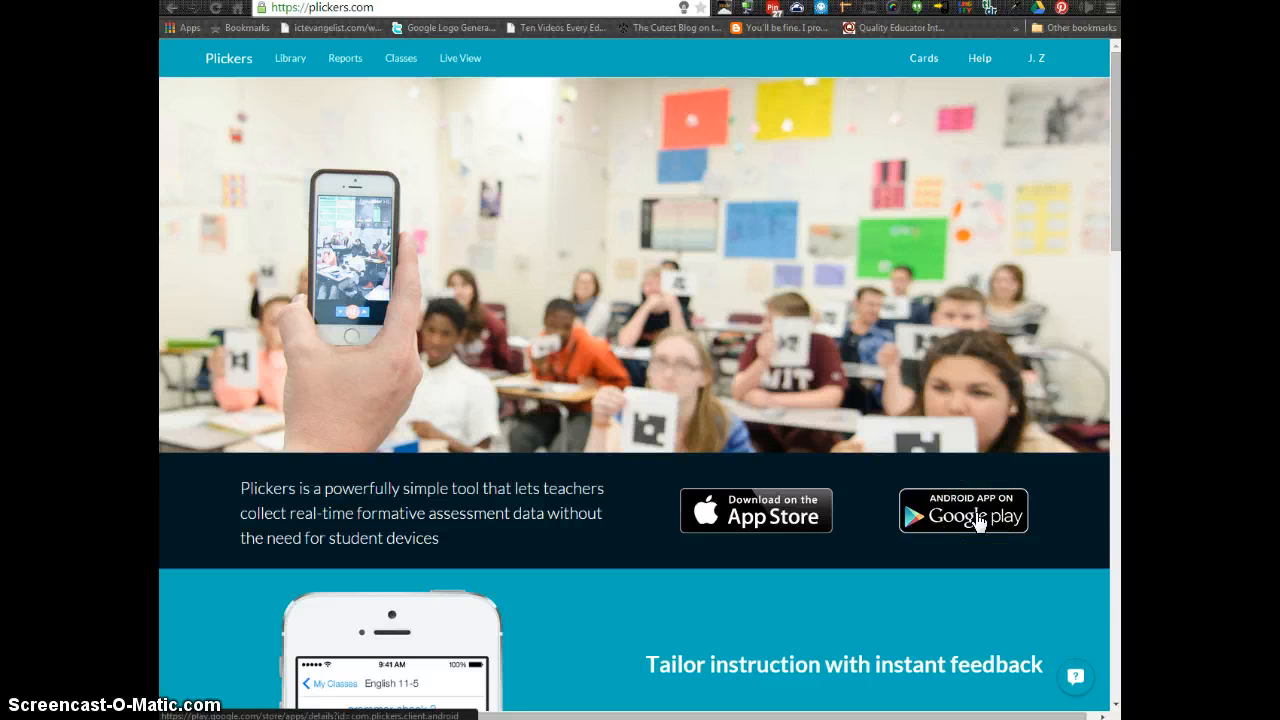
mouse_move(760, 462)
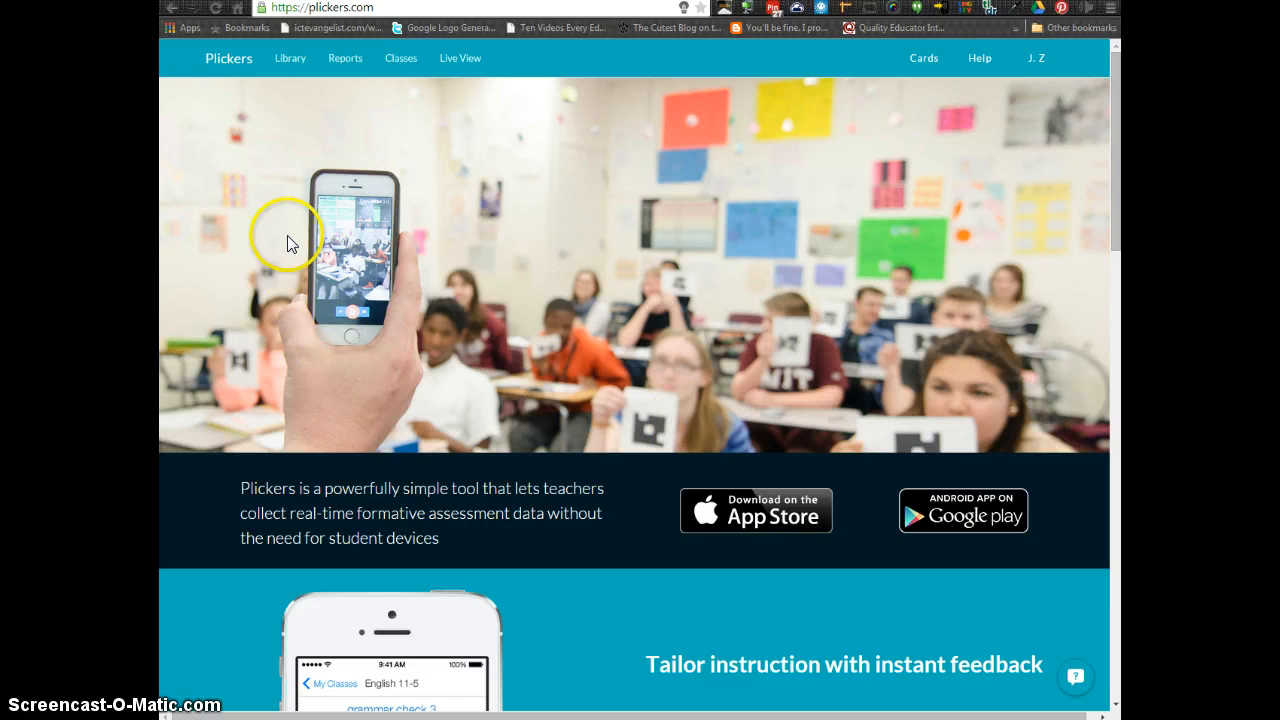
mouse_move(344, 346)
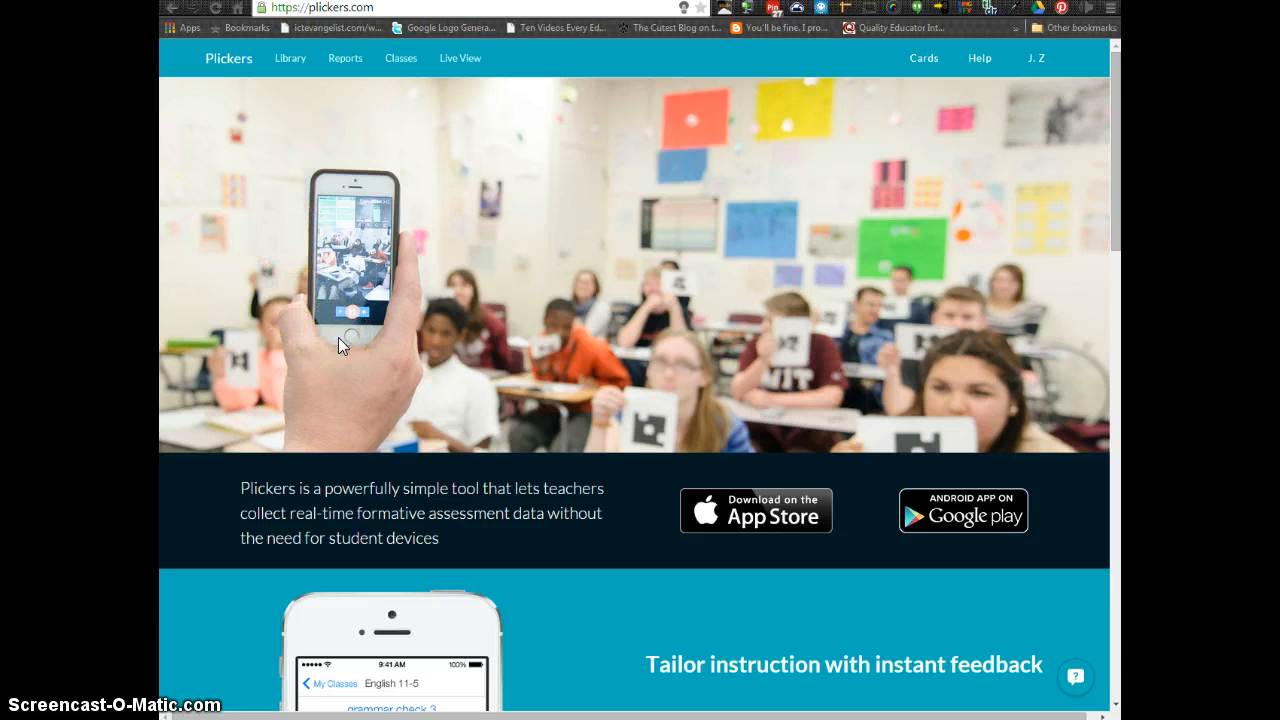
Head from the home page to the Live View of the current question.
left_click(460, 58)
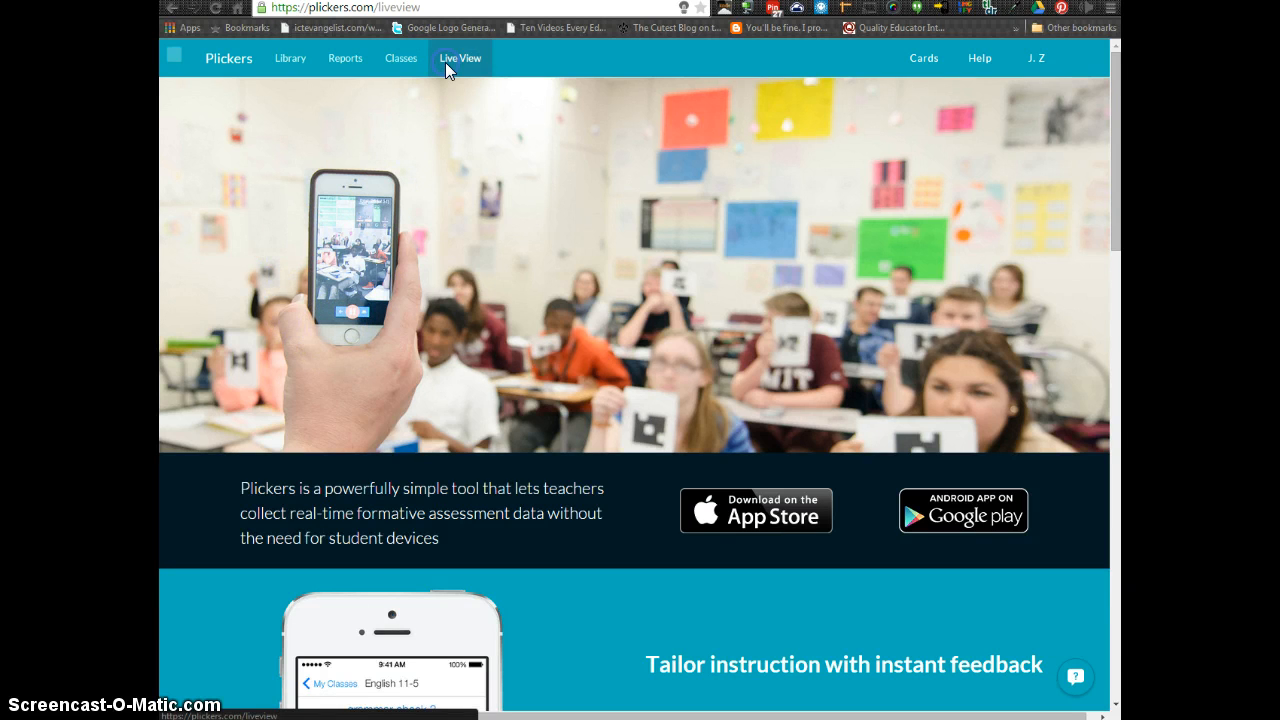
In Live View for 4+4=, reveal each student's answer, then hide them again.
left_click(460, 58)
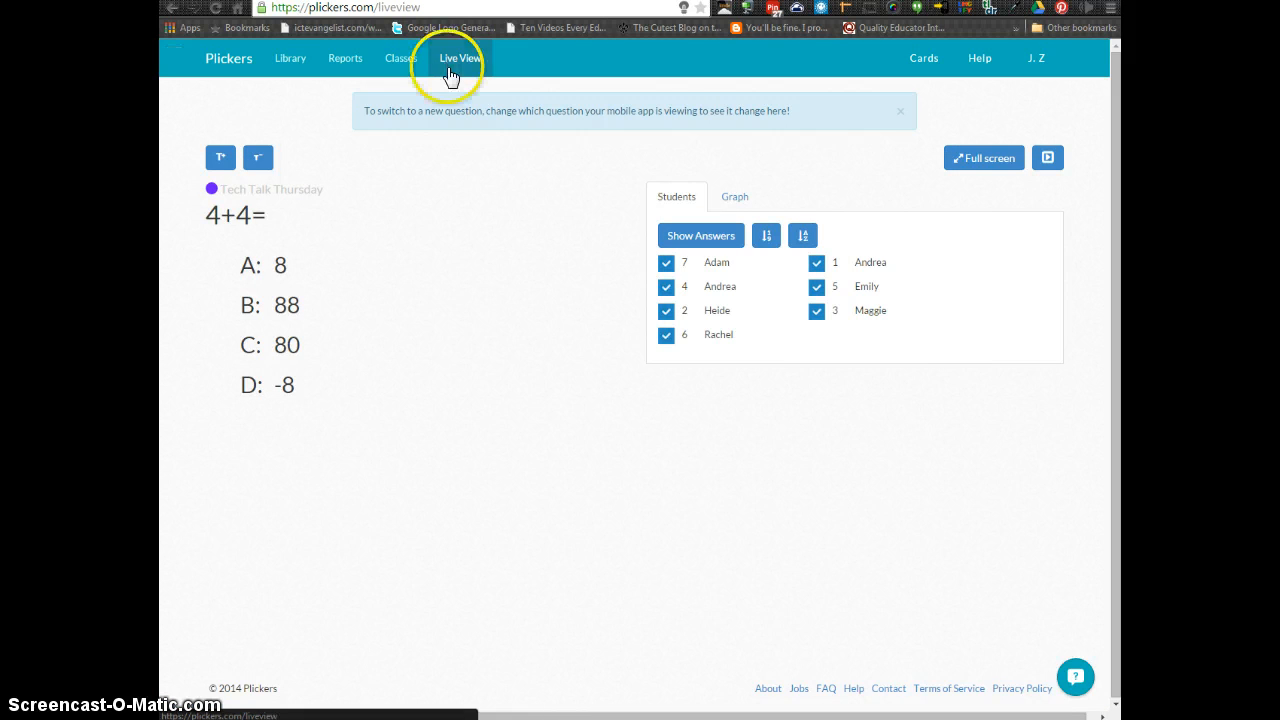
mouse_move(452, 128)
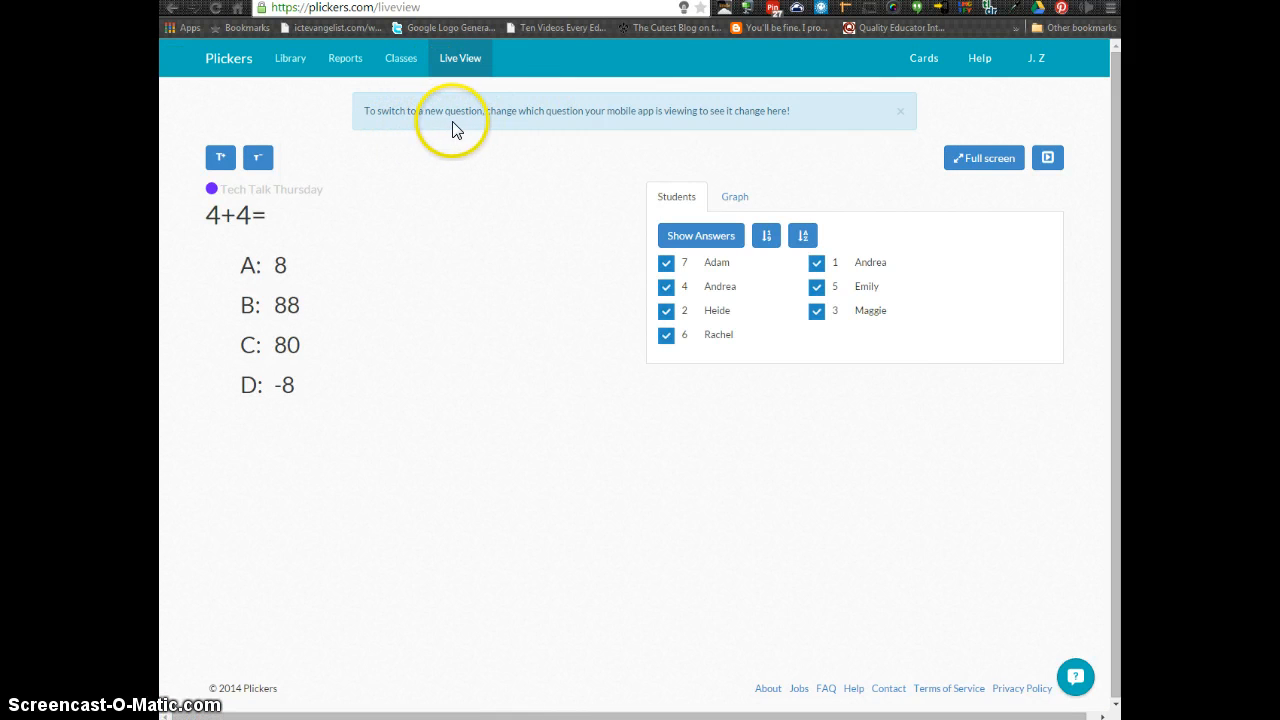
mouse_move(700, 128)
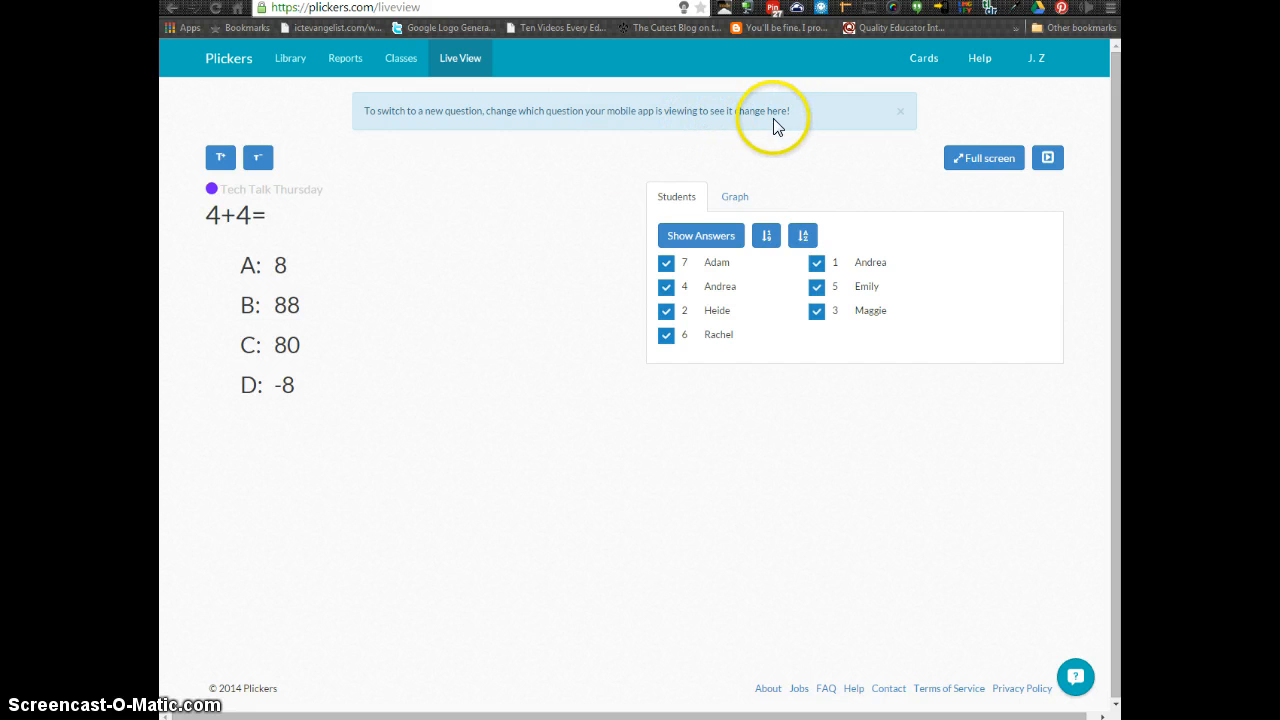
mouse_move(380, 194)
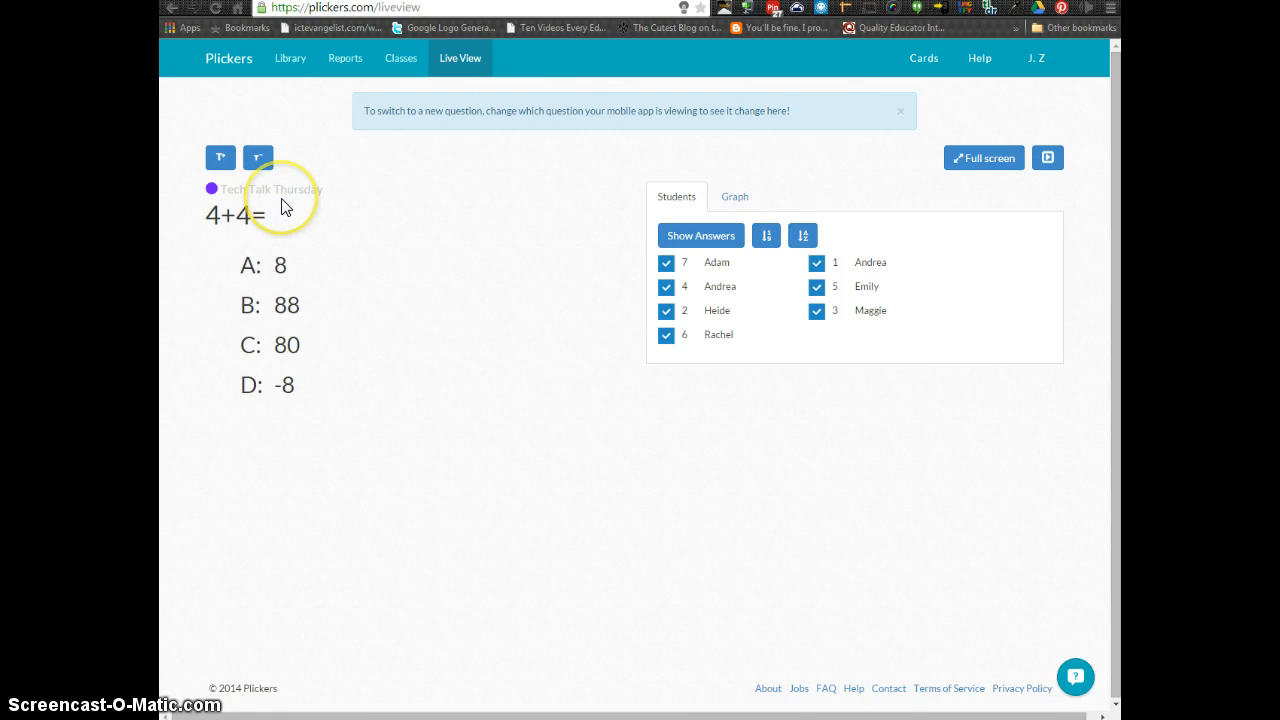
mouse_move(678, 264)
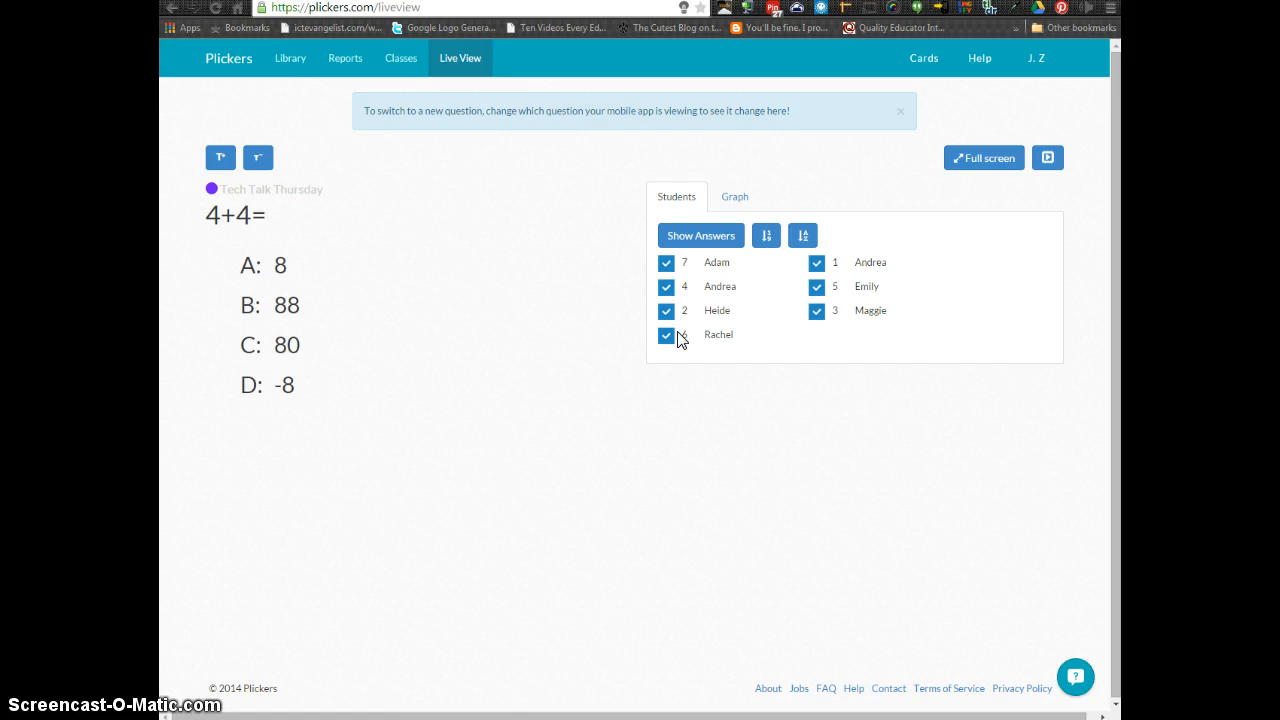
left_click(700, 236)
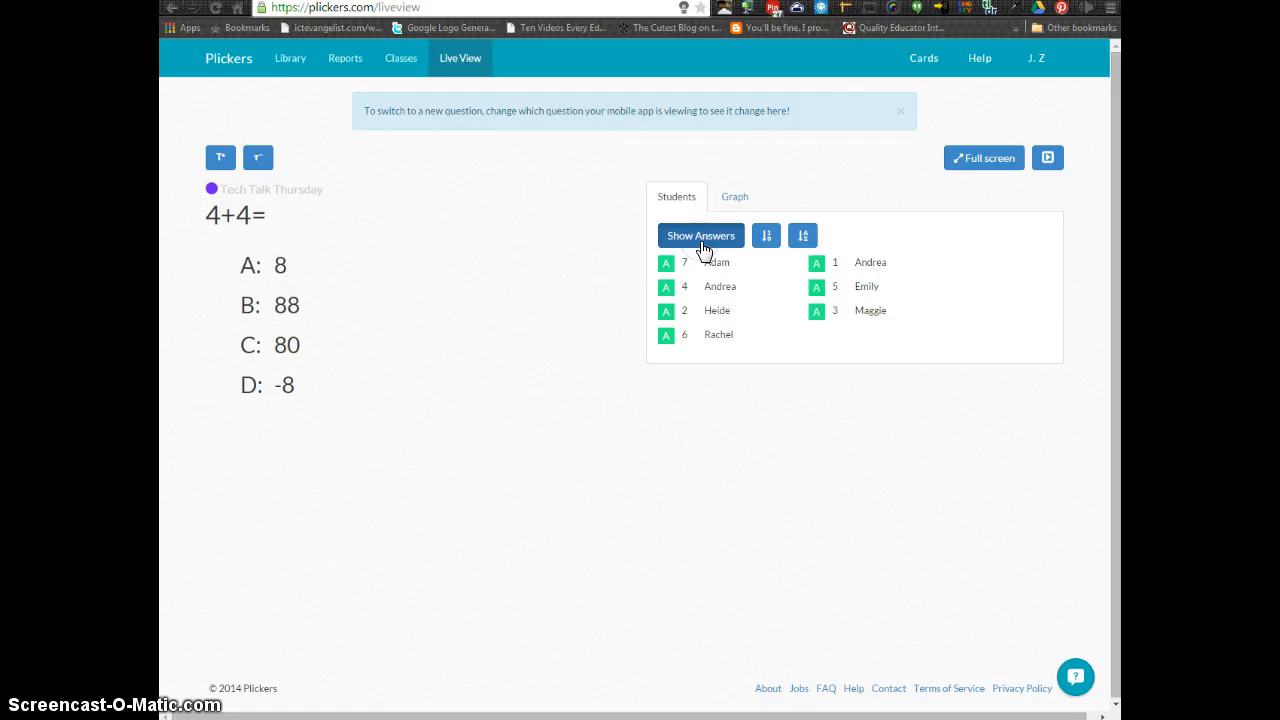
left_click(700, 236)
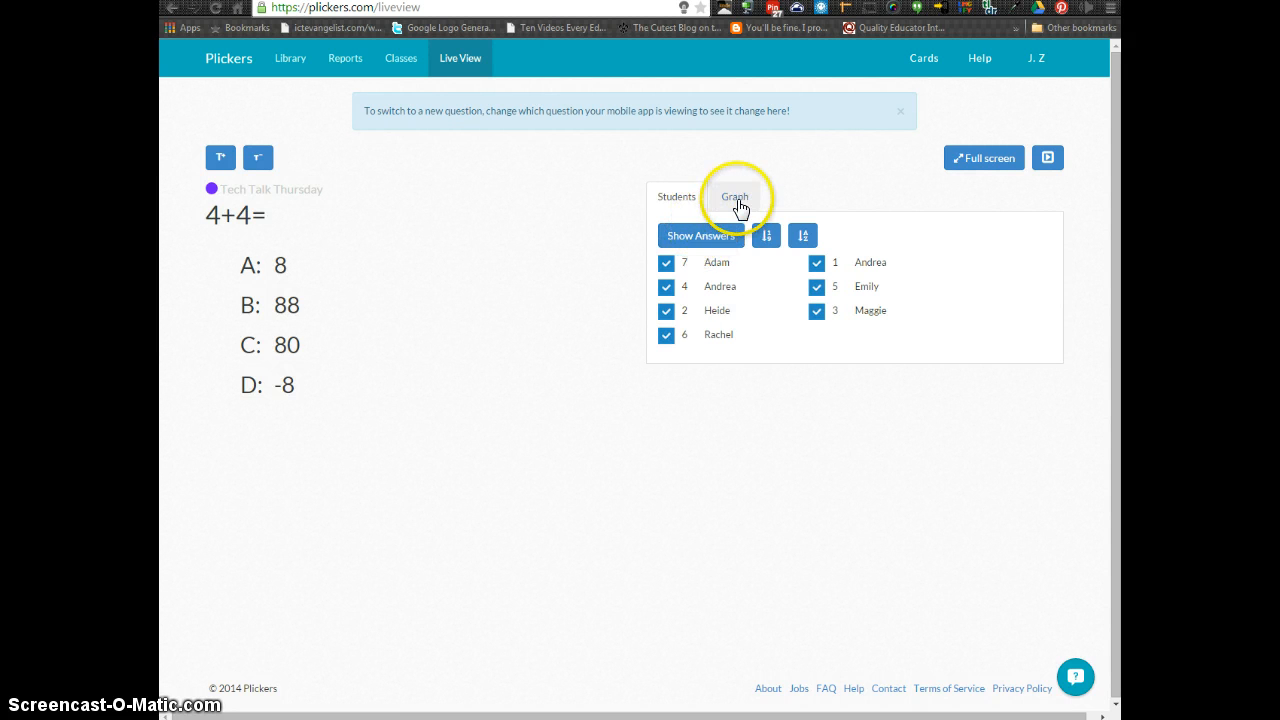
Switch the 4+4= live results to the Graph view of answer counts.
left_click(734, 196)
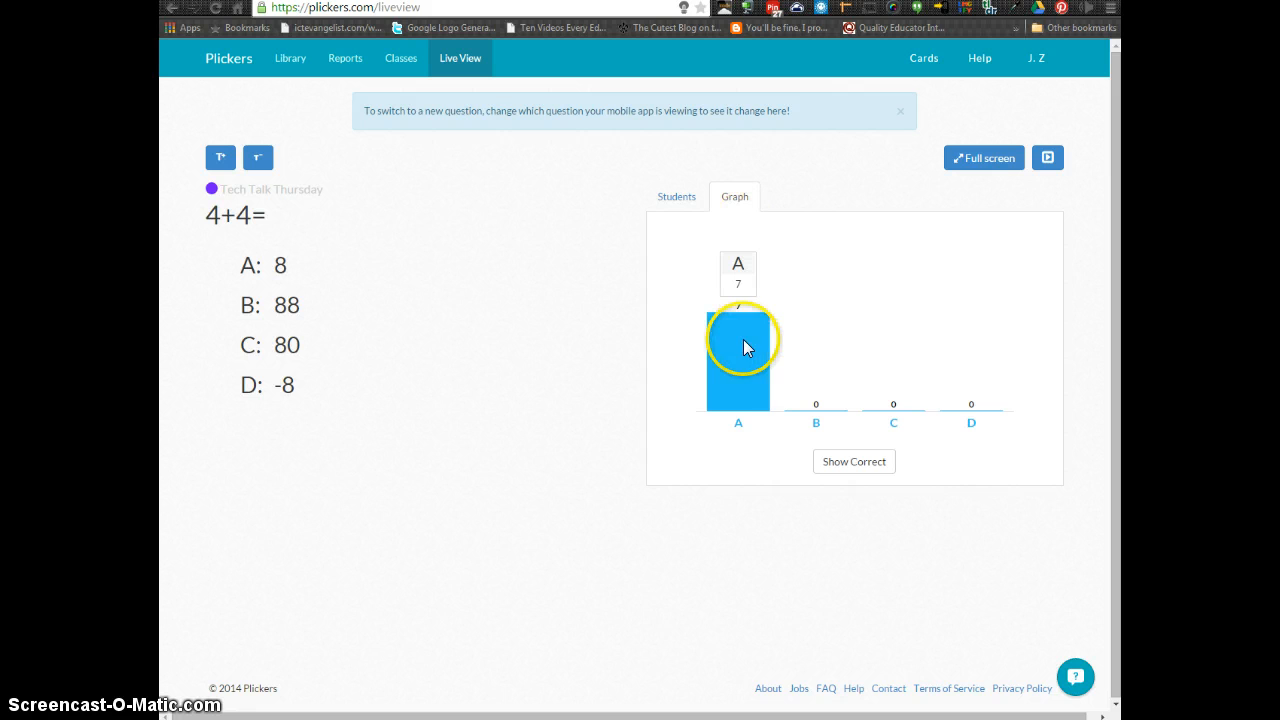
mouse_move(770, 368)
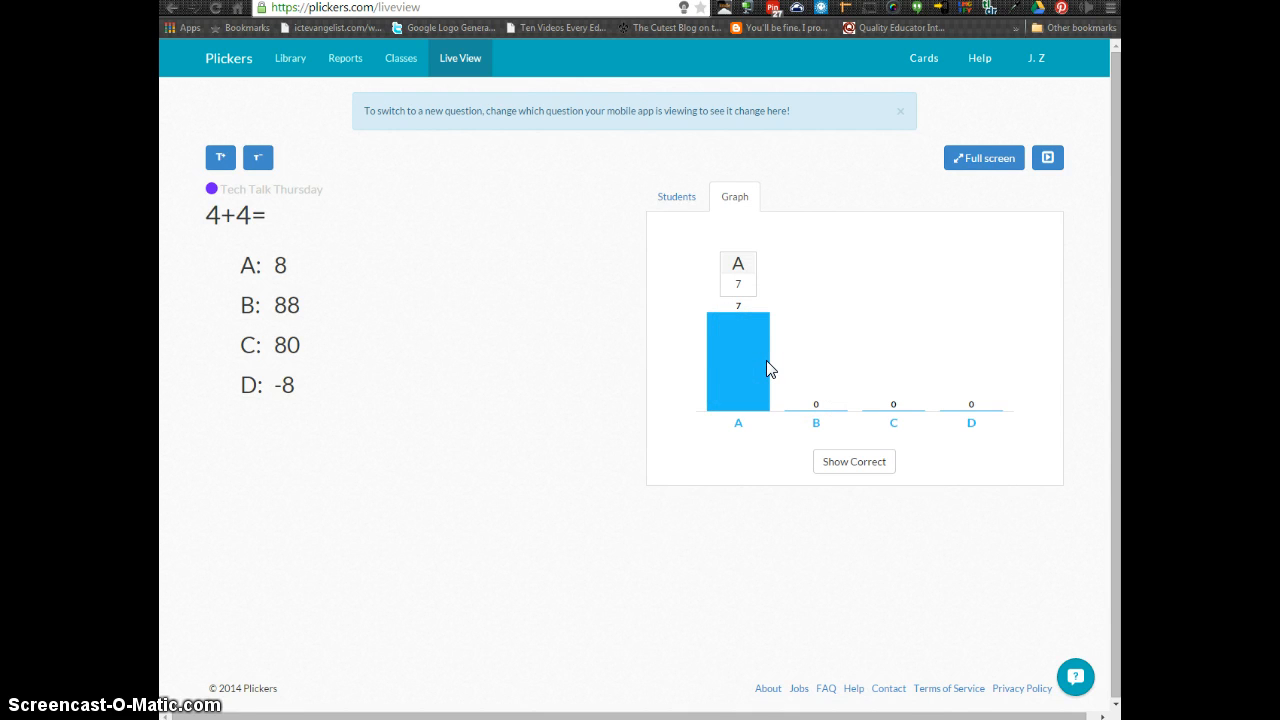
mouse_move(344, 58)
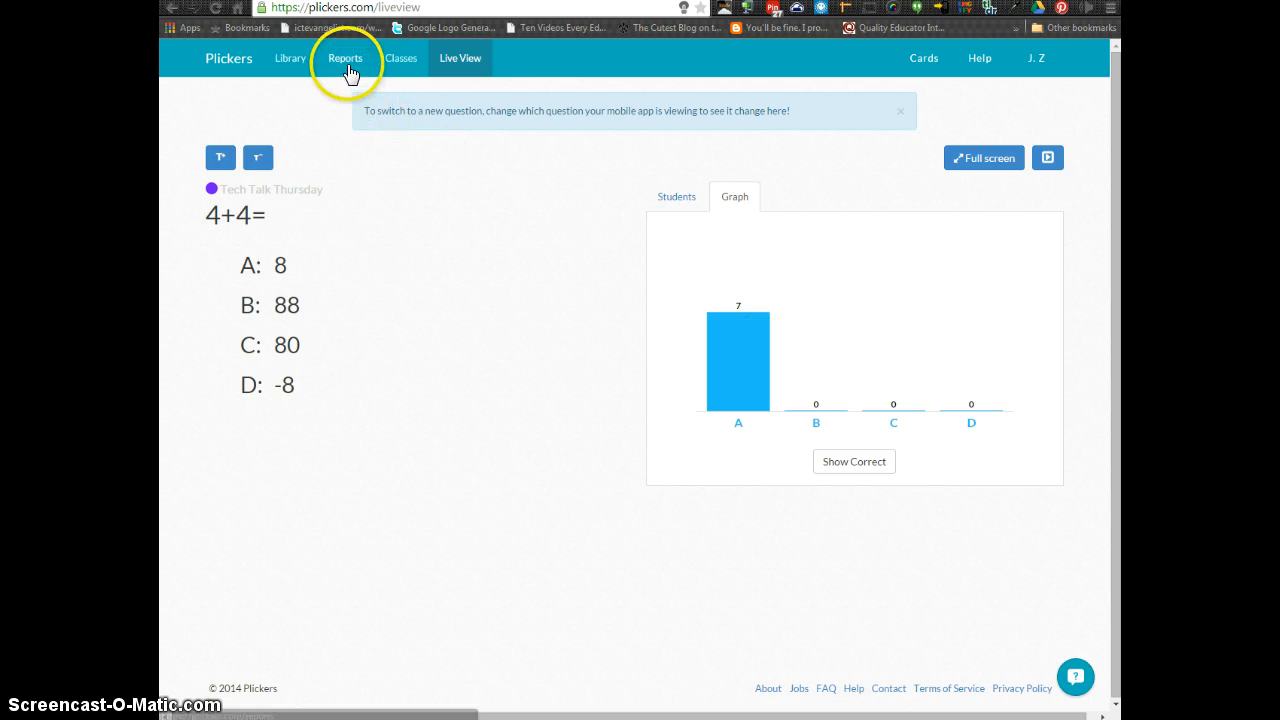
From Reports, view the detailed 4+4= report showing 100% correct, all seven answering A.
left_click(344, 58)
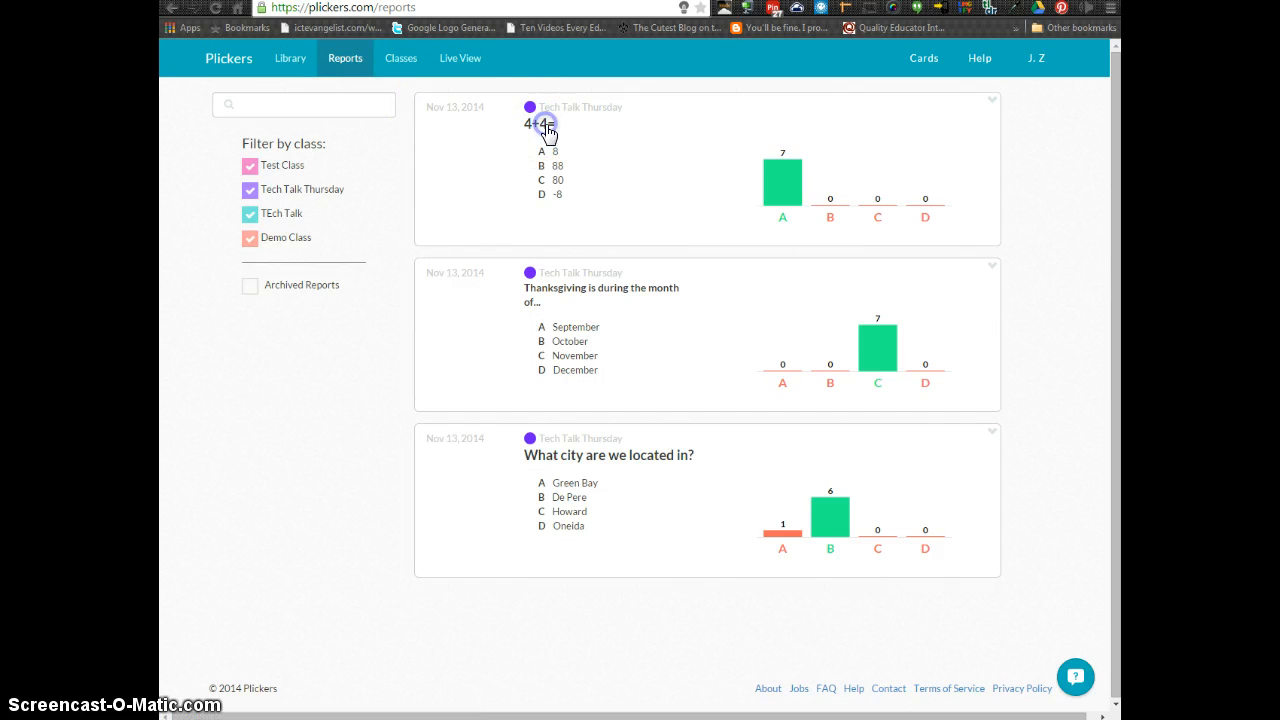
left_click(544, 124)
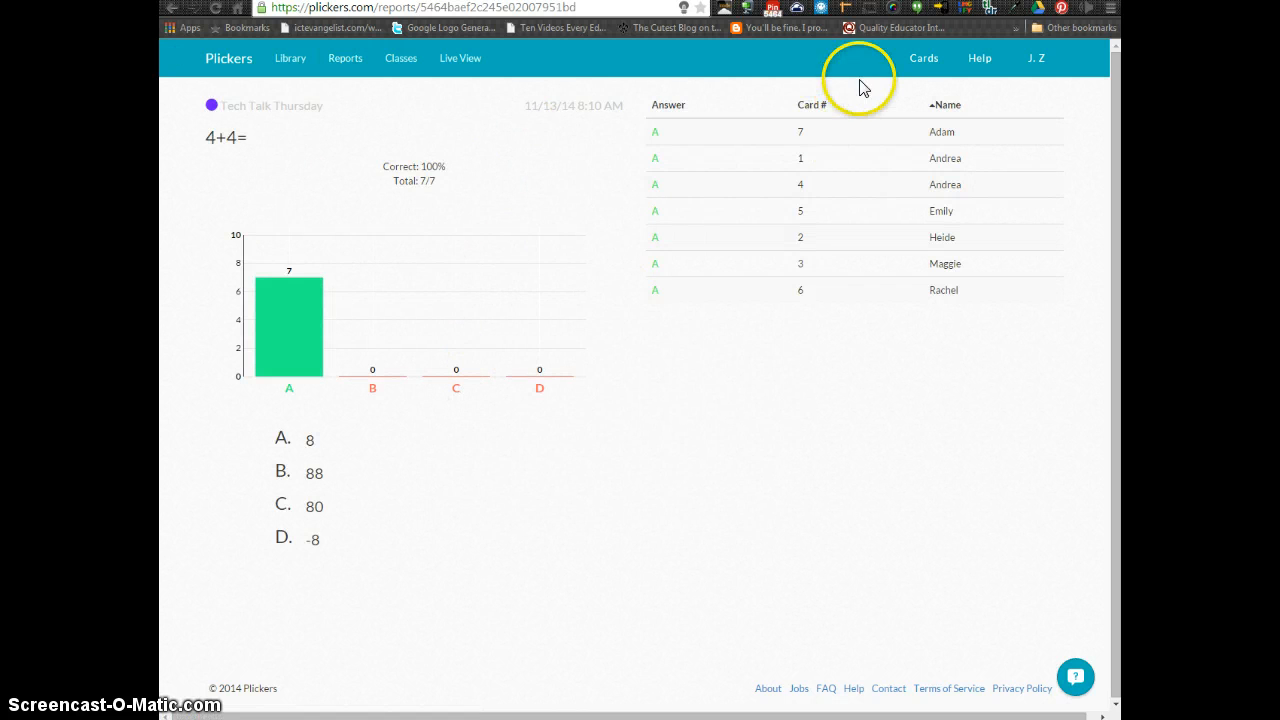
mouse_move(588, 312)
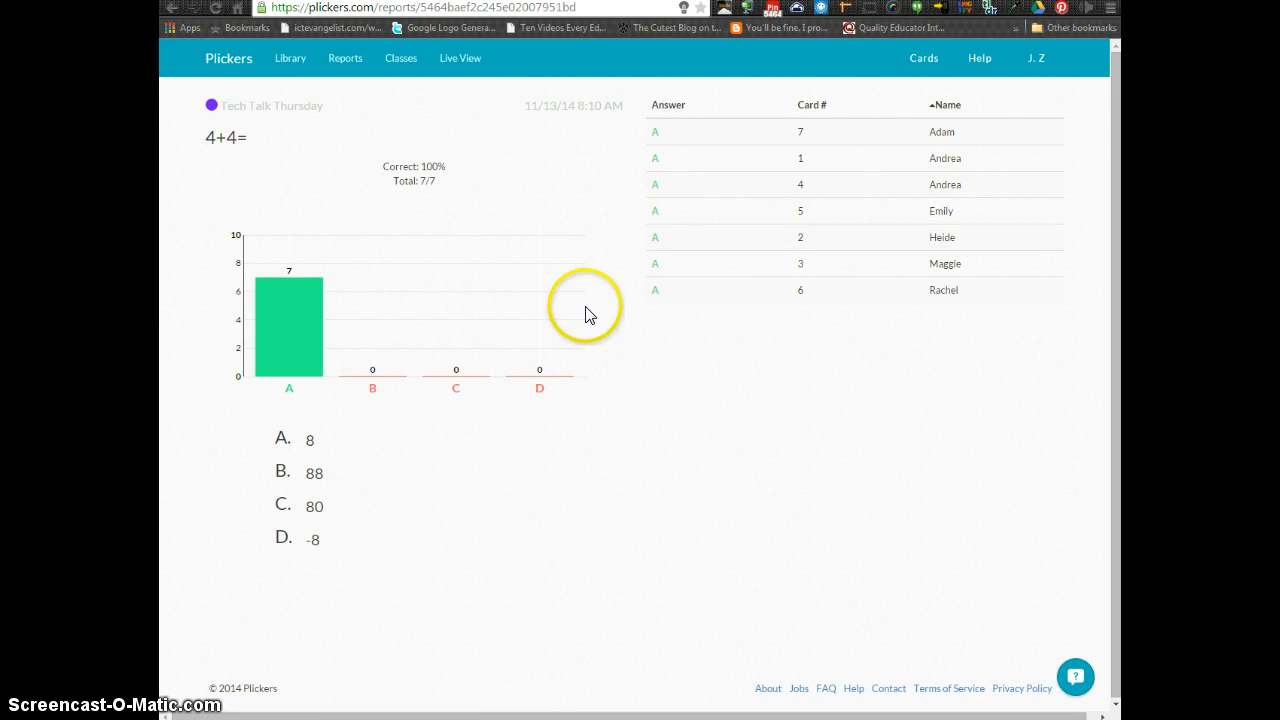